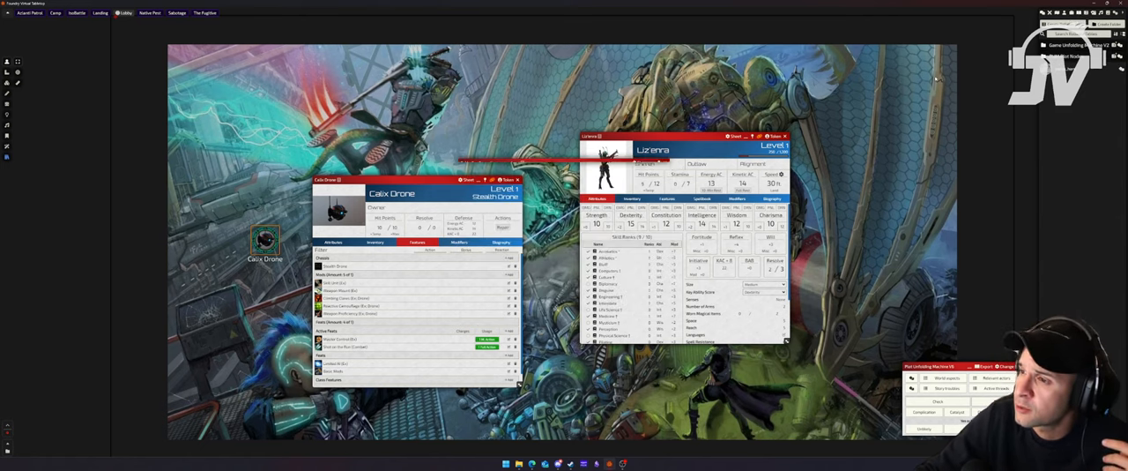
# - Open the Configure Mythic GME Tools Panel settings from the Plot Unfolding Machine V6 header
pyautogui.click(947, 377)
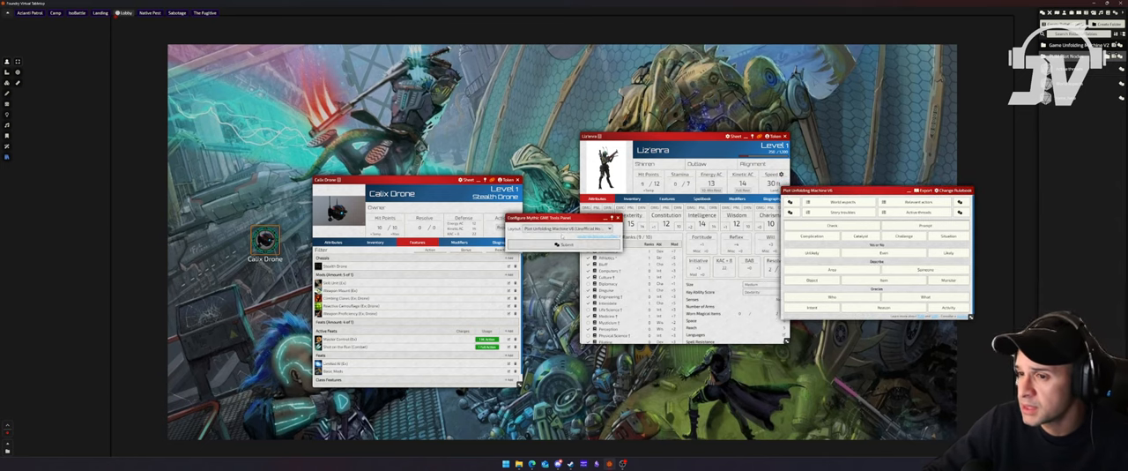
# - Switch the oracle panel layout to Mythic GME 2nd Edition
pyautogui.click(568, 229)
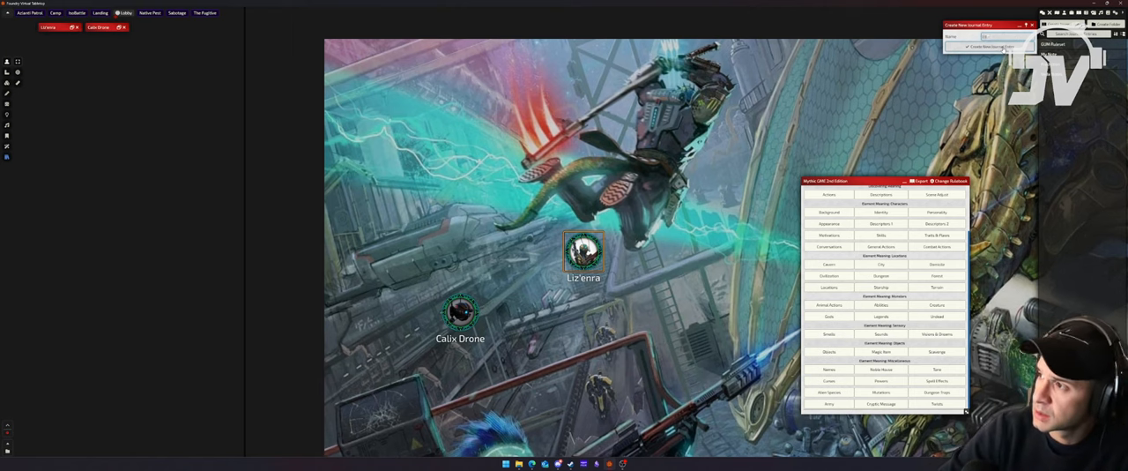
# - Create the entry with a 'World building' page and a 'My title' heading
pyautogui.click(984, 45)
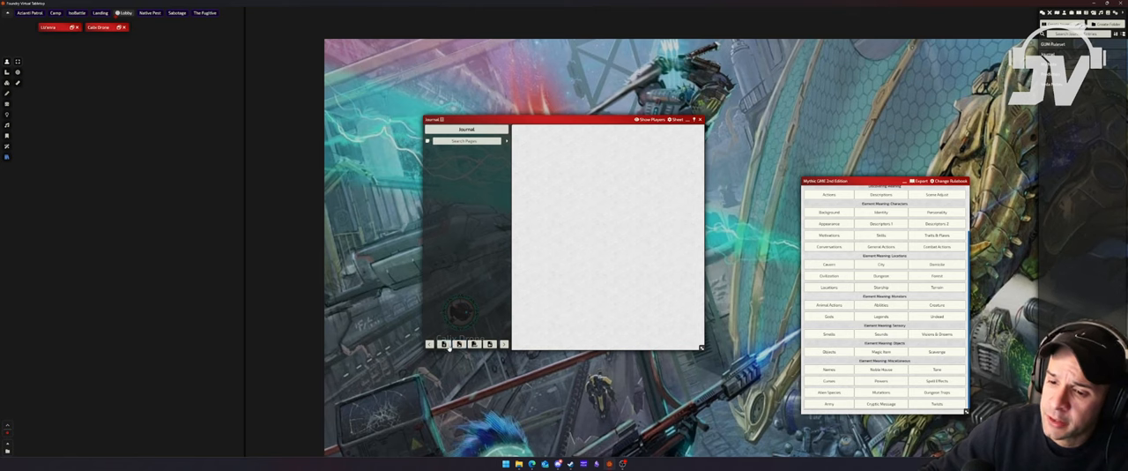
pyautogui.click(443, 343)
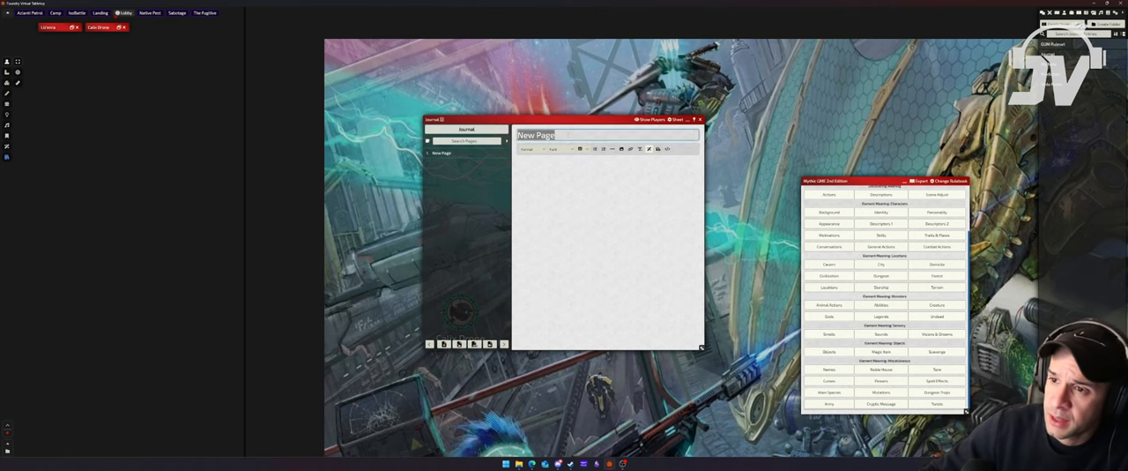
pyautogui.write('World building')
pyautogui.click(608, 251)
pyautogui.write('T')
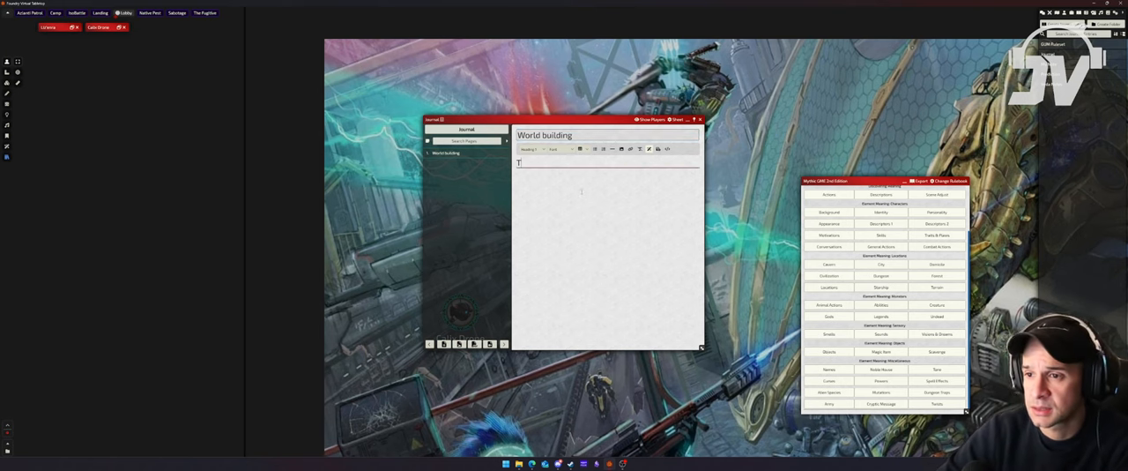
pyautogui.write('My title')
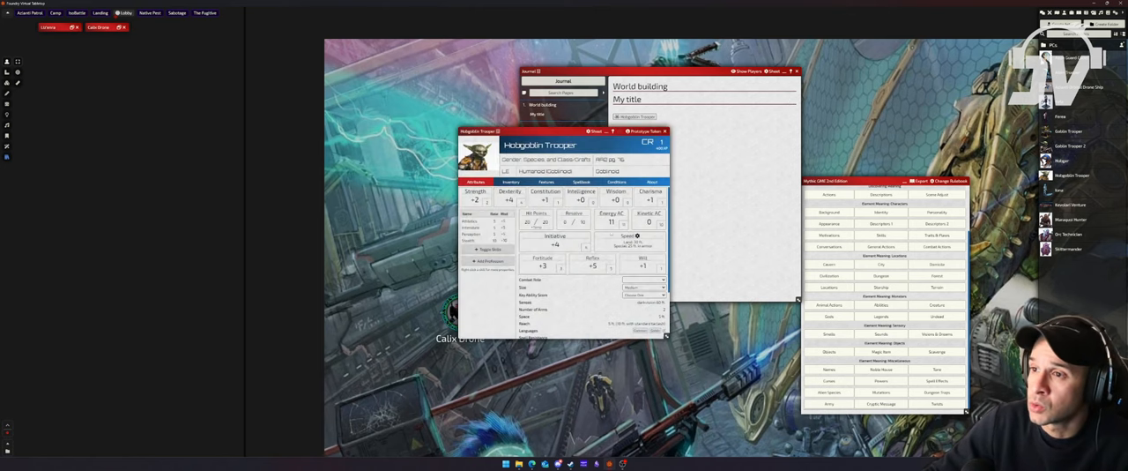
# - Drag the Hobgoblin Trooper sheet a little to the left over the scene
pyautogui.moveTo(560, 130); pyautogui.dragTo(526, 139)
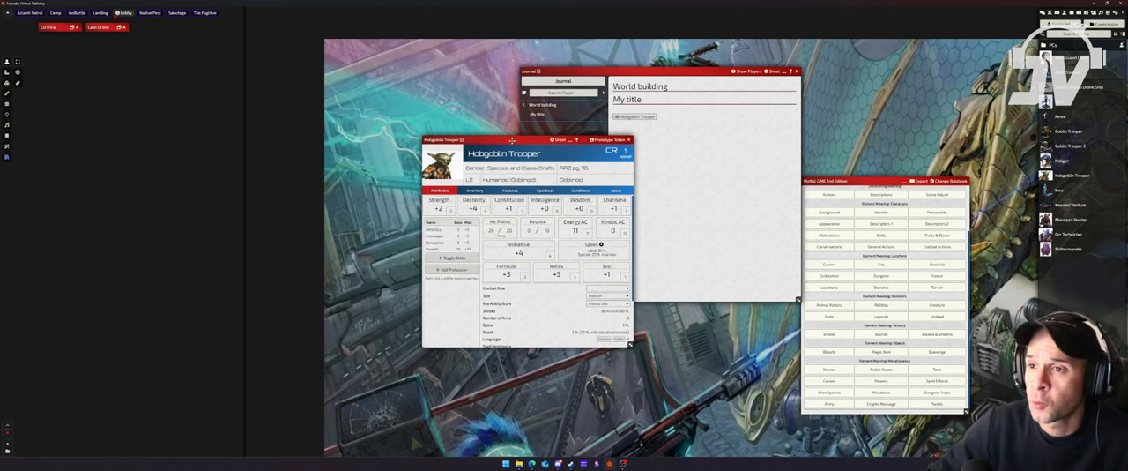
pyautogui.moveTo(512, 140); pyautogui.dragTo(503, 143)
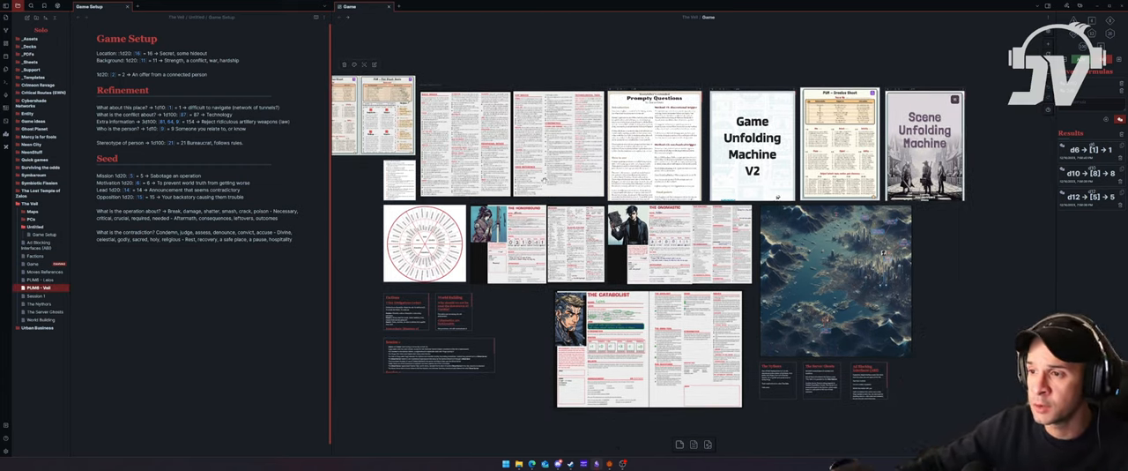
pyautogui.rightClick(578, 255)
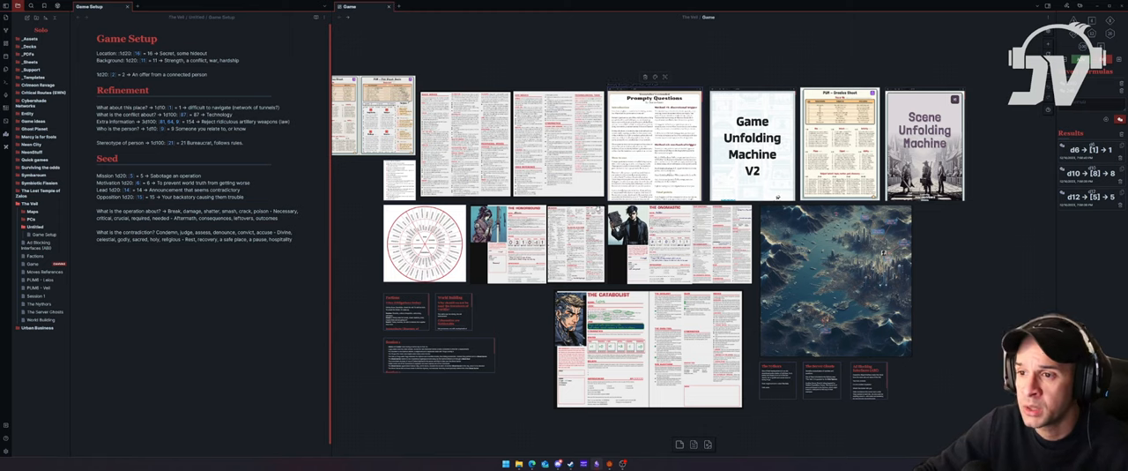
pyautogui.rightClick(753, 146)
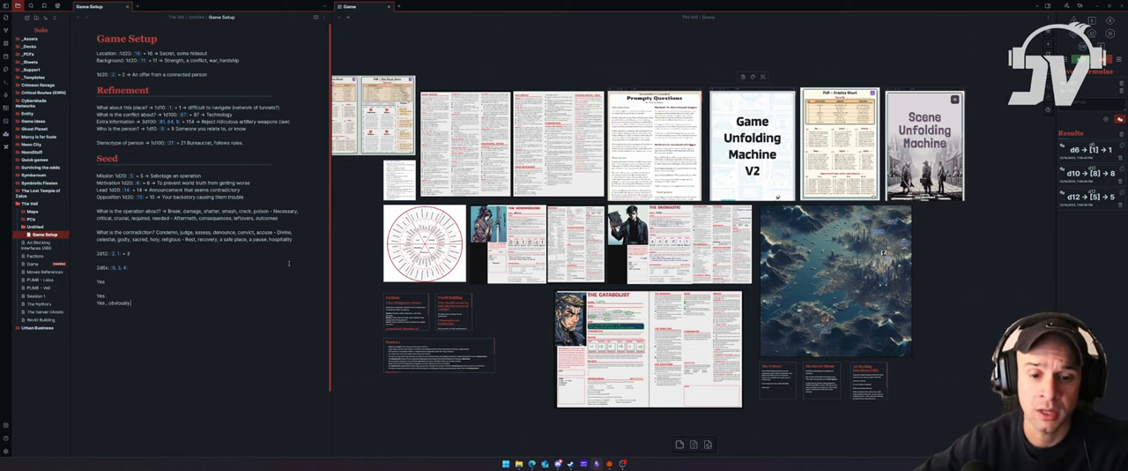
# - Type the oracle answers 'Yes, for now.' and 'Don't know, for now' below the rolls
pyautogui.write('Yes, for now.')
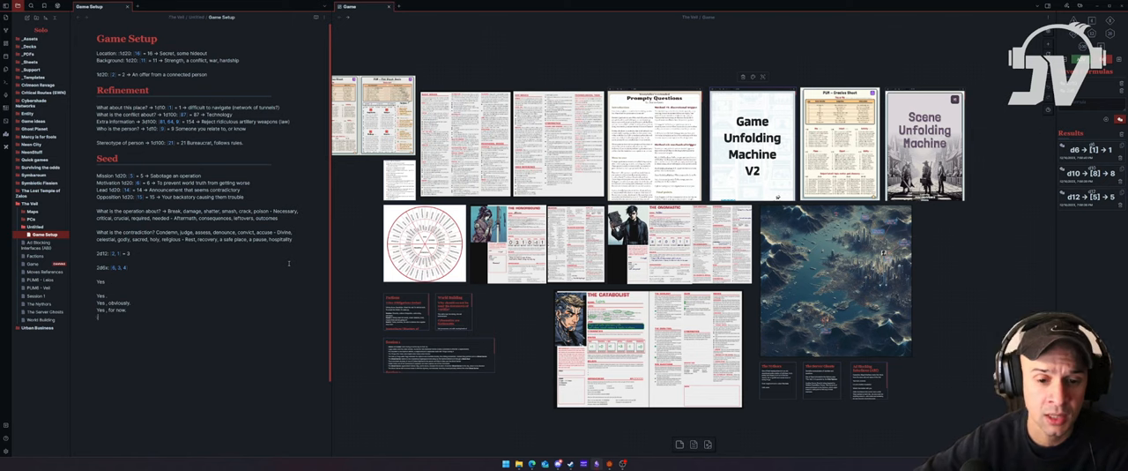
pyautogui.write("Don't know , for now.")
pyautogui.write('/tot')
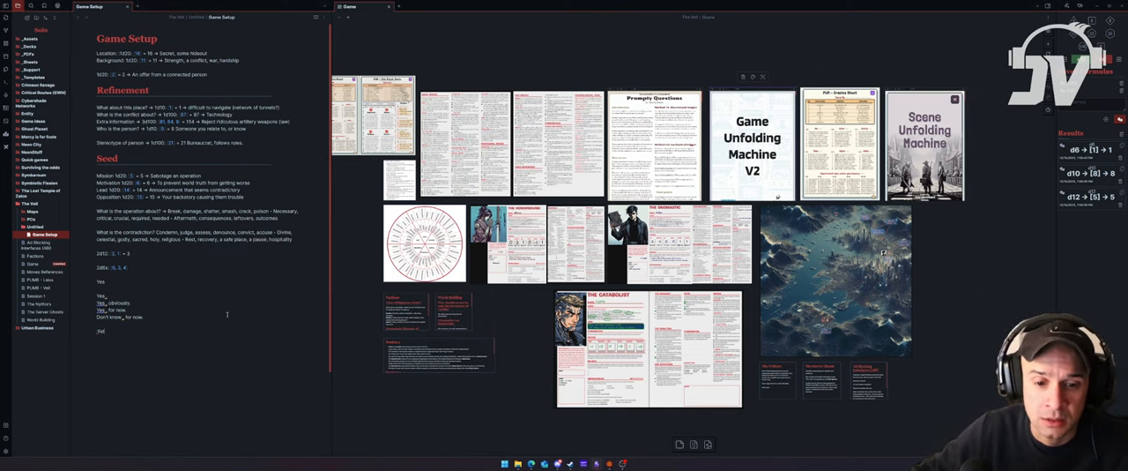
# - Add 'Object: Something here reveals a lead, information, intel, clue or lore.' to the note
pyautogui.write('Object: Something here reveals a lead, information, intel, clue or lore.')
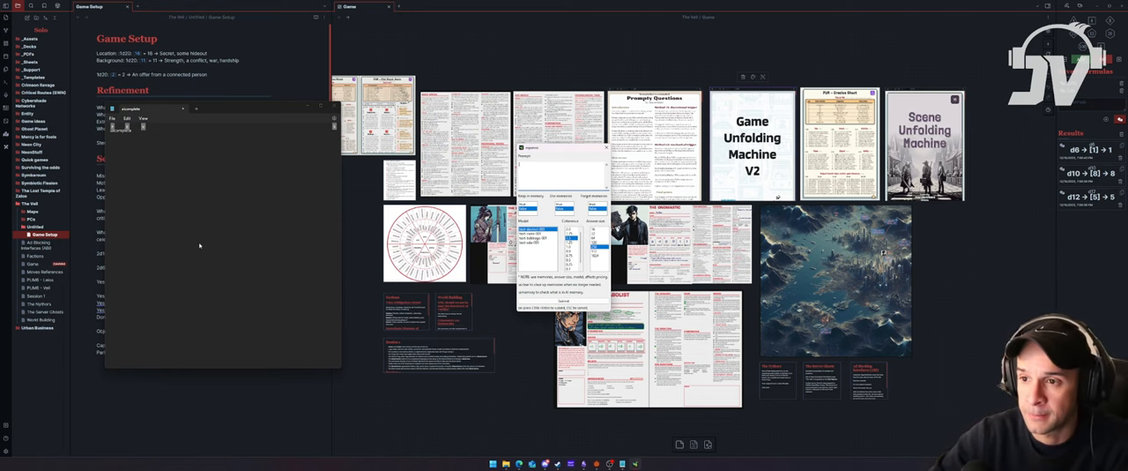
# - Type 'Protagonist' into the new Notepad window
pyautogui.write('Protagonist')
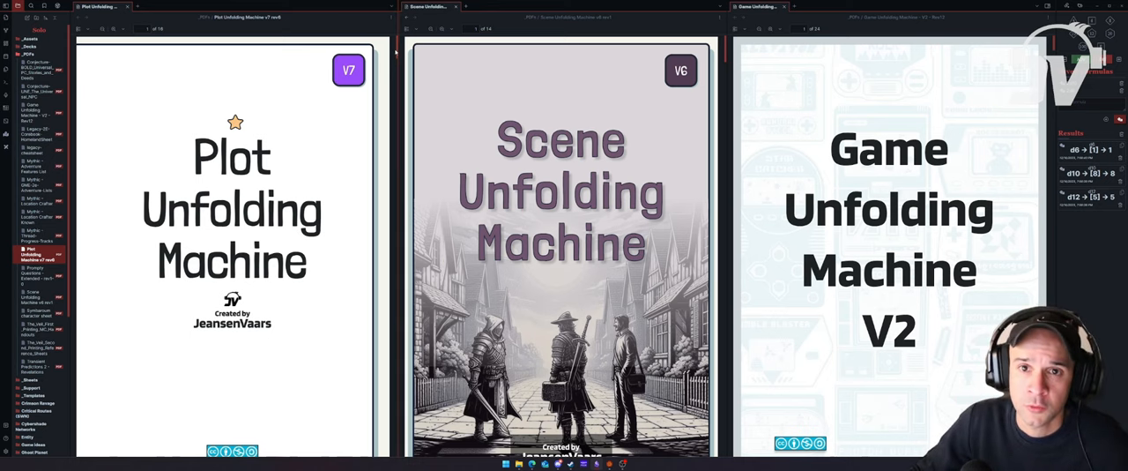
# - Scroll through the Plot Unfolding Machine PDF's example, oracle and plot sheets
pyautogui.scroll(-3)
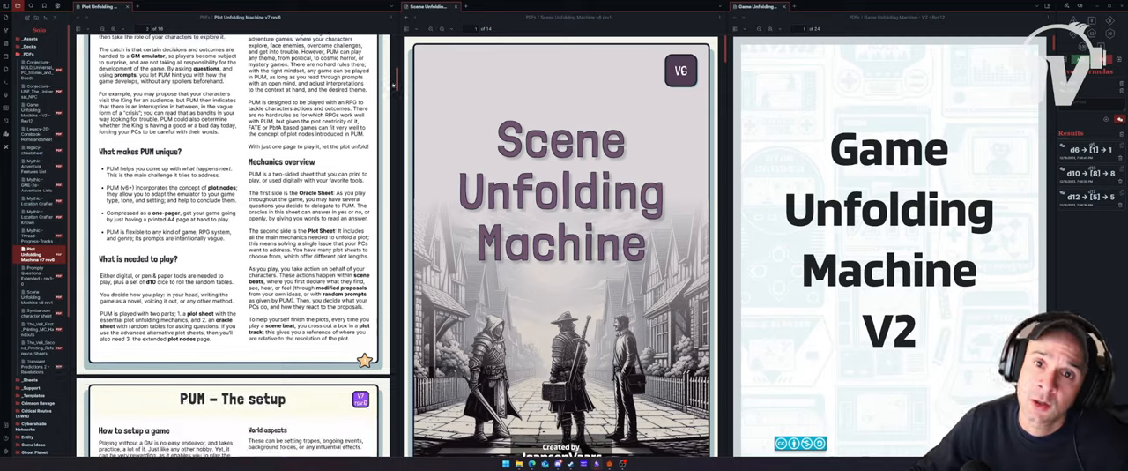
pyautogui.scroll(-3)
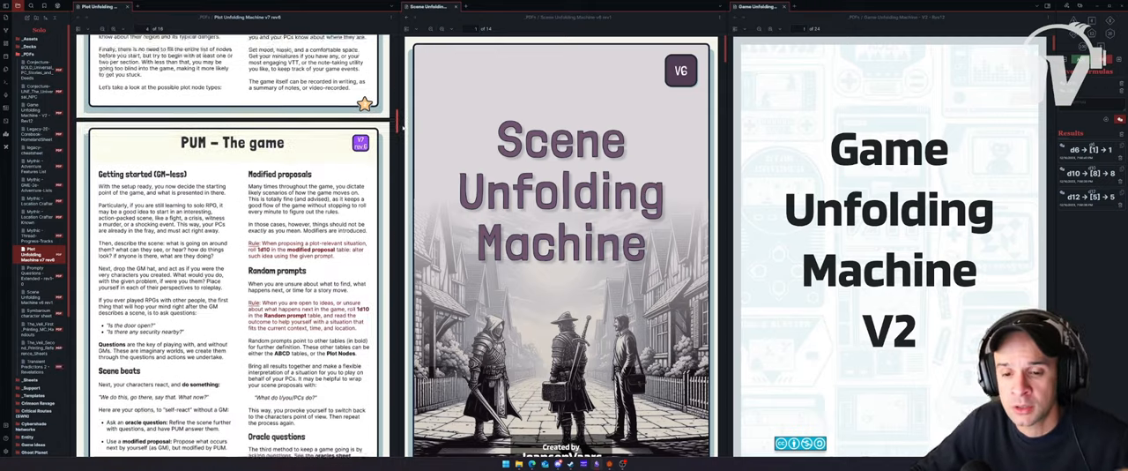
pyautogui.scroll(-3)
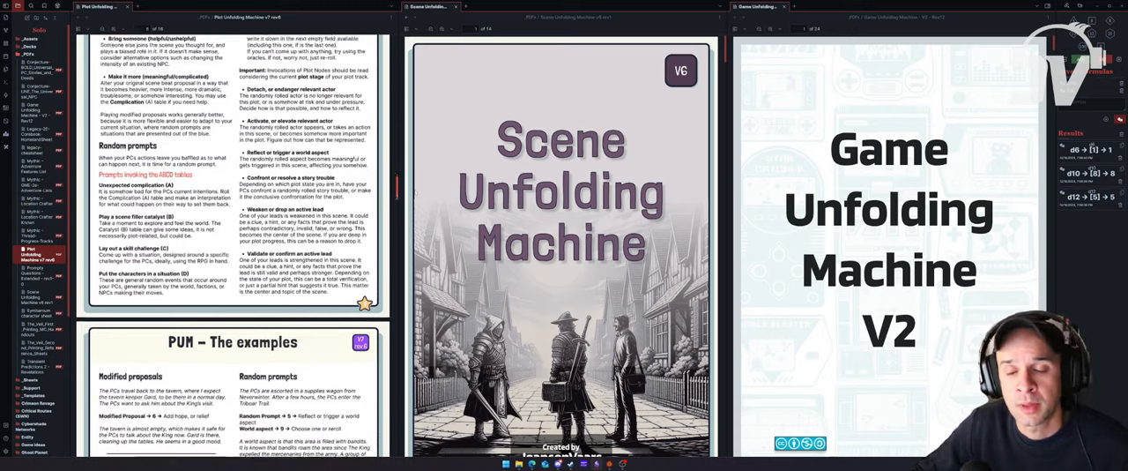
pyautogui.scroll(-3)
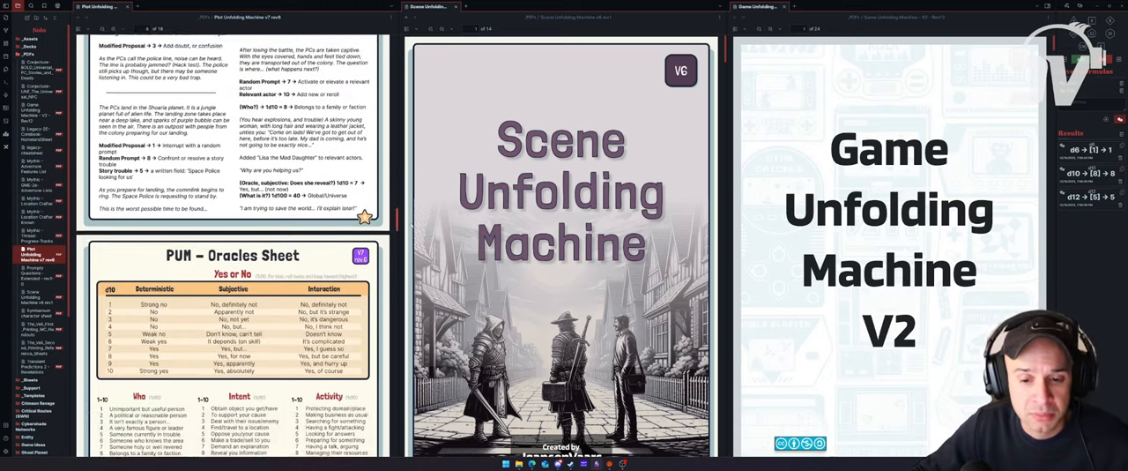
pyautogui.scroll(-3)
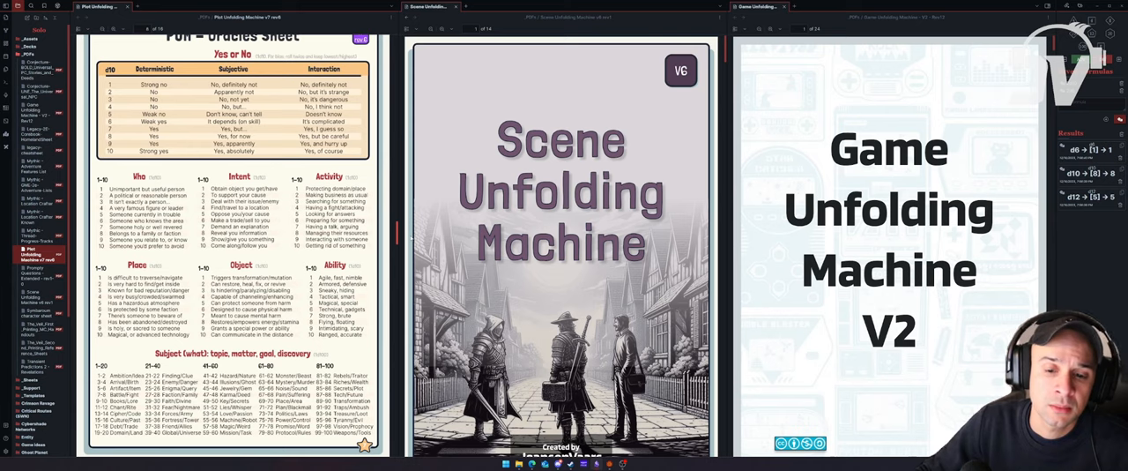
pyautogui.scroll(-3)
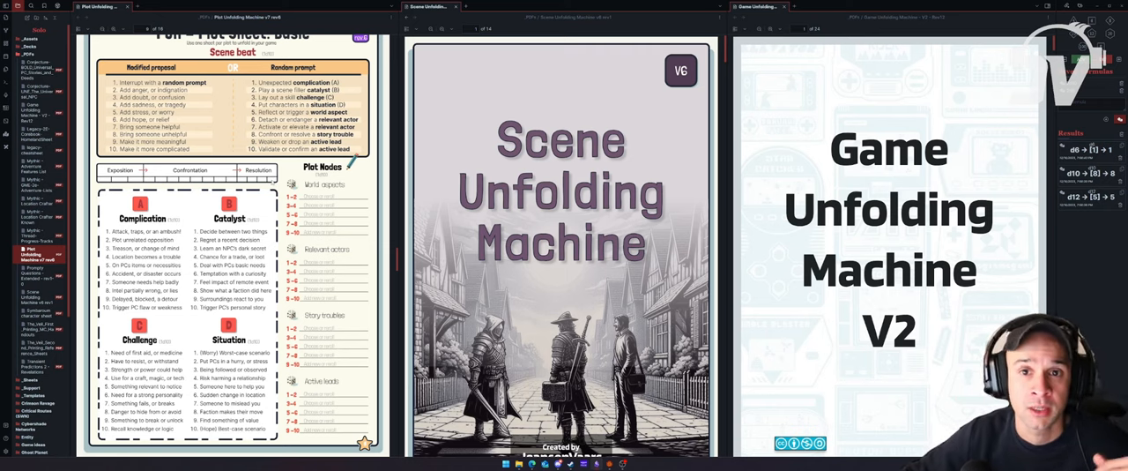
pyautogui.scroll(-3)
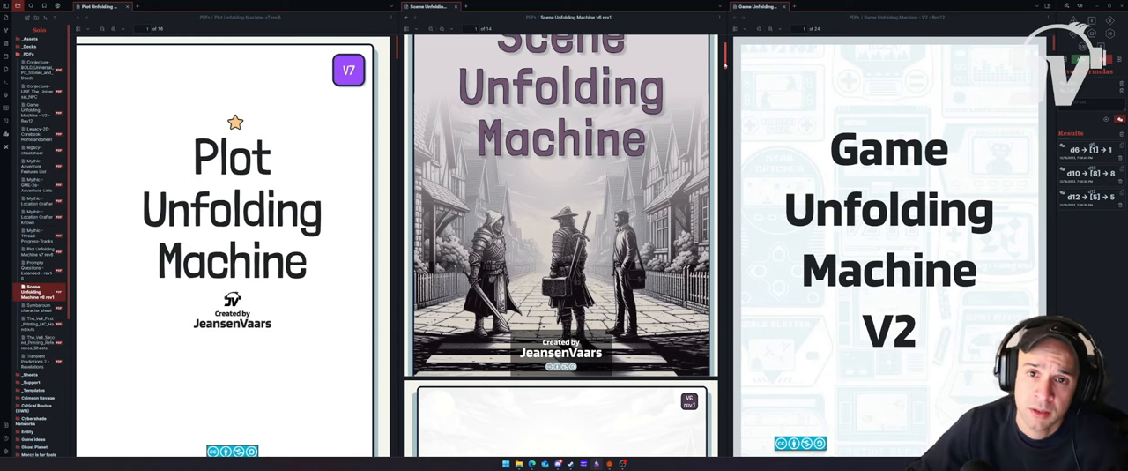
pyautogui.scroll(-3)
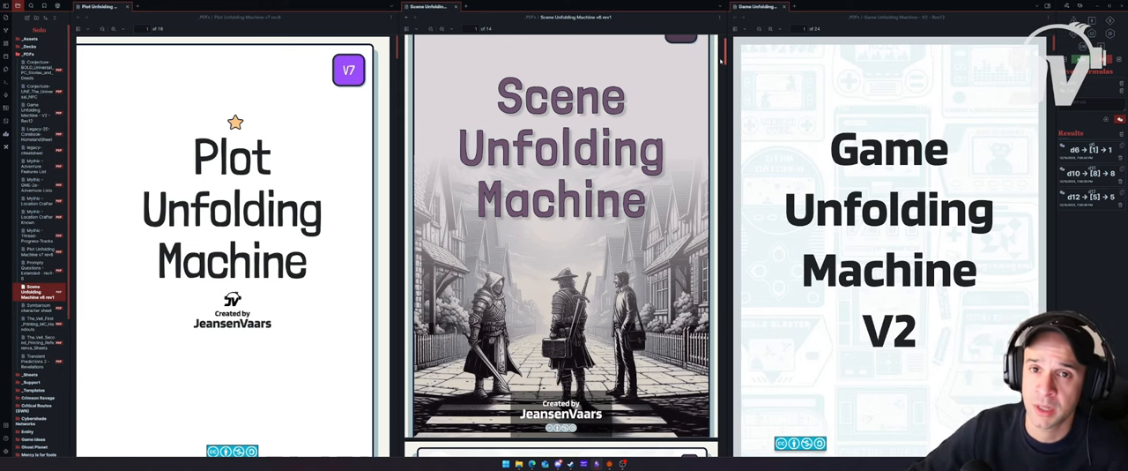
pyautogui.scroll(-3)
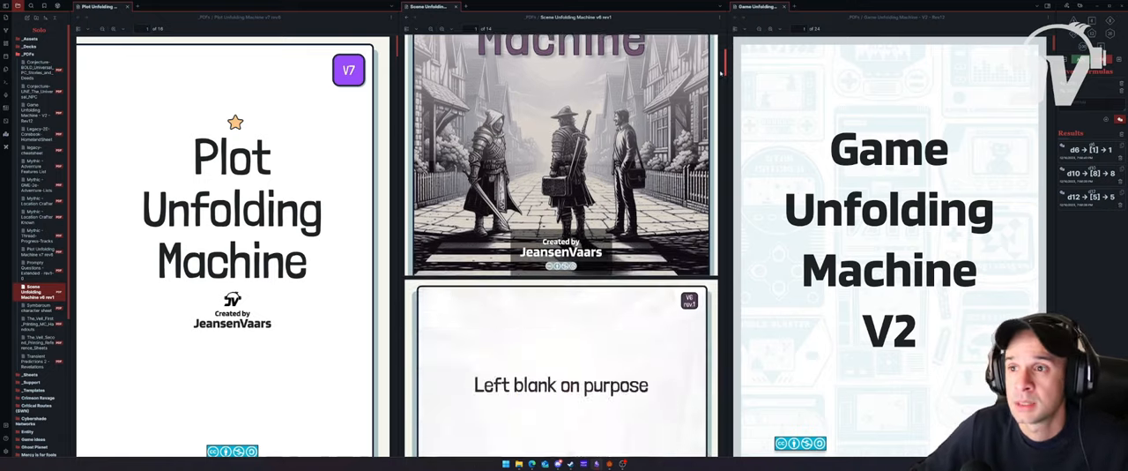
pyautogui.scroll(-3)
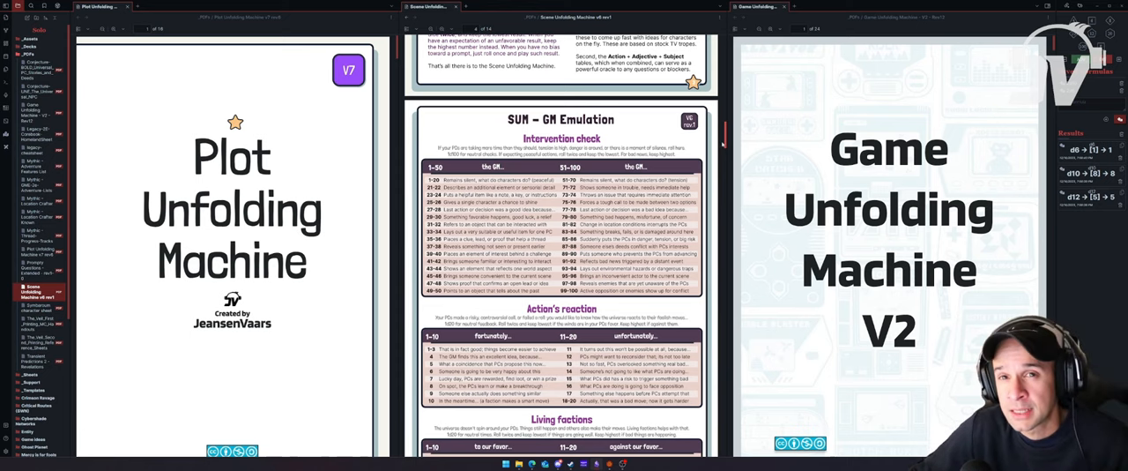
pyautogui.scroll(-3)
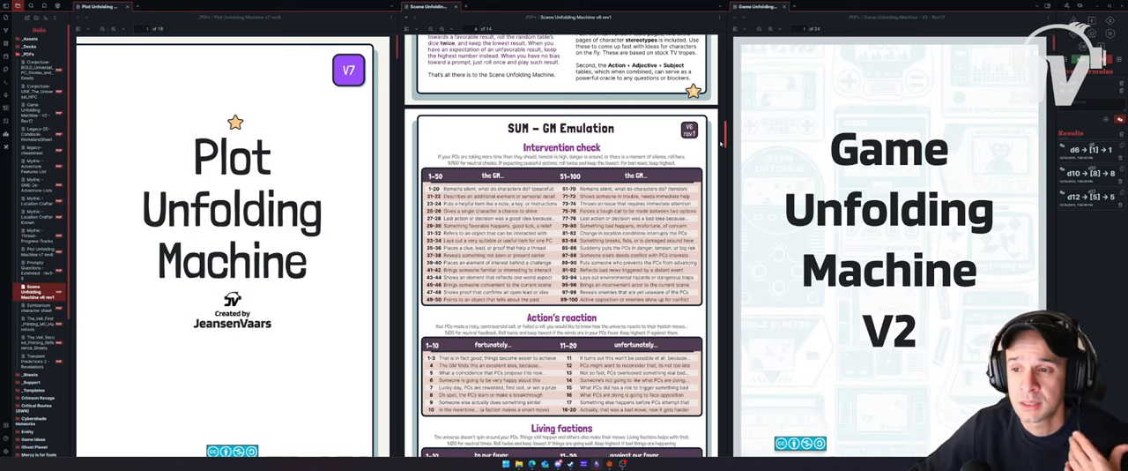
pyautogui.scroll(-3)
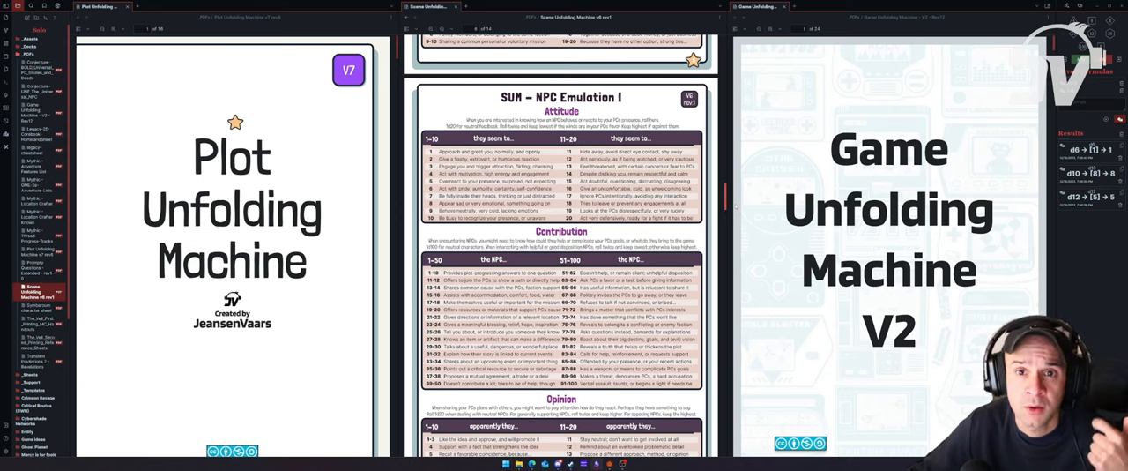
pyautogui.scroll(-3)
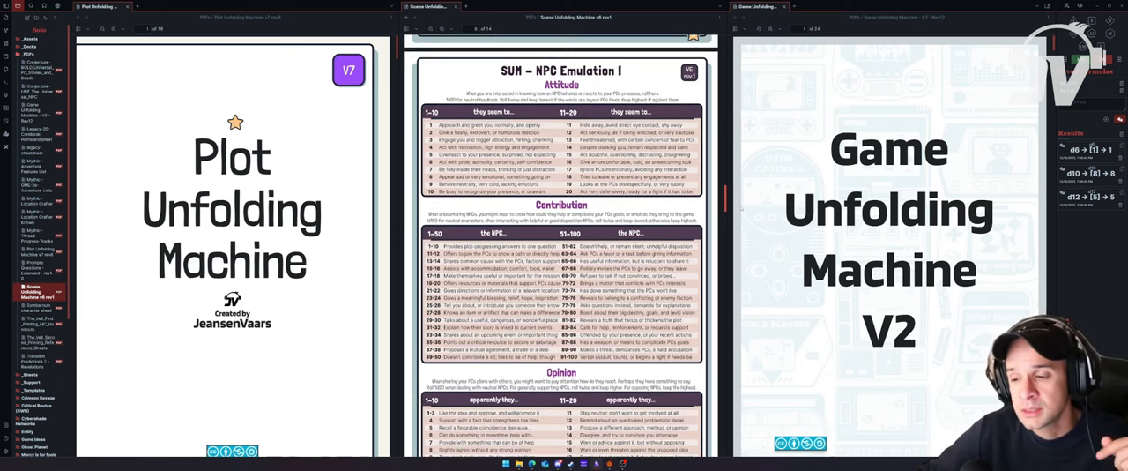
pyautogui.scroll(-3)
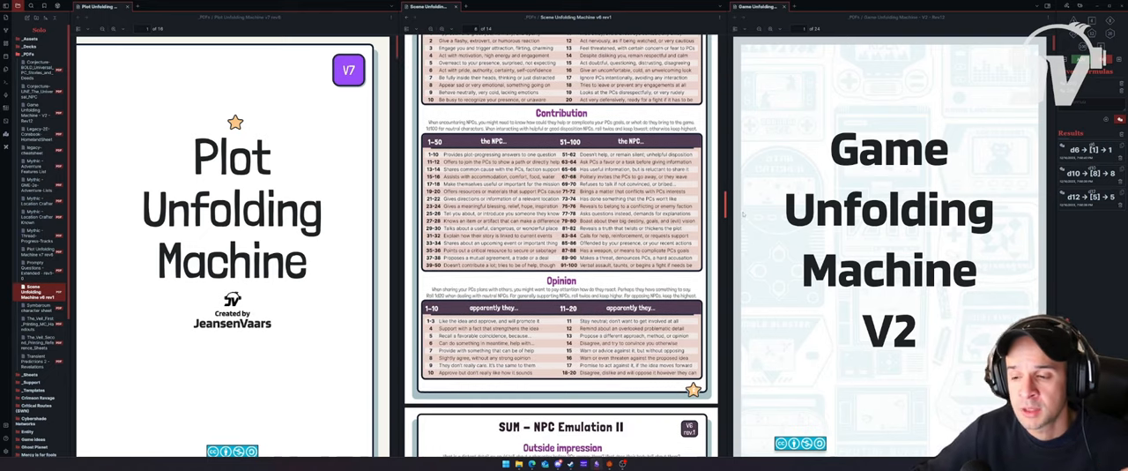
pyautogui.scroll(-3)
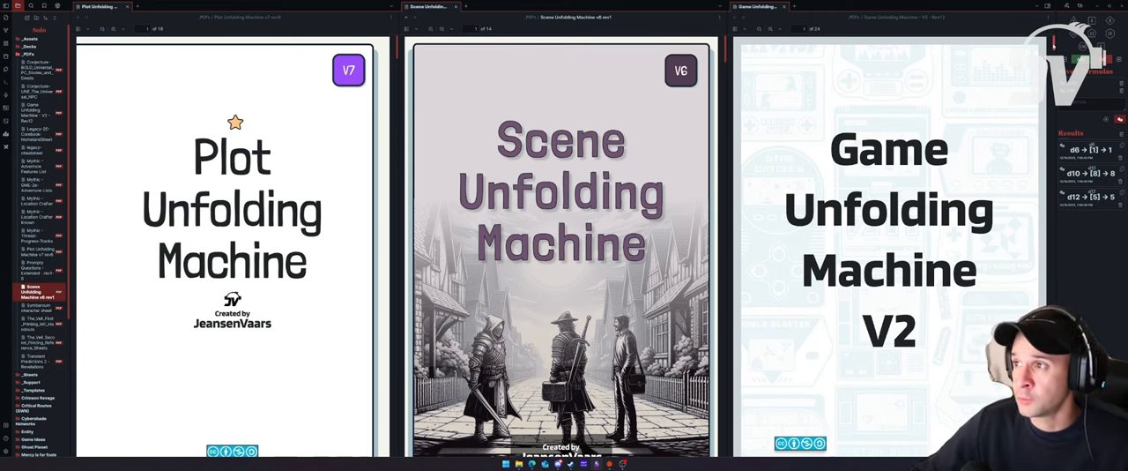
# - Scroll the Game Unfolding Machine V2 PDF past the Character and Faction generators to Nemesis
pyautogui.scroll(-3)
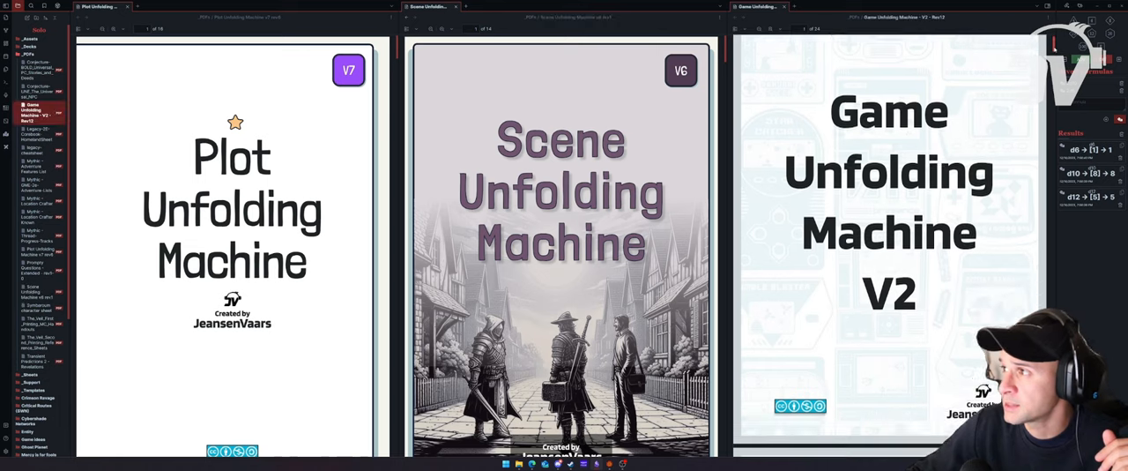
pyautogui.scroll(-3)
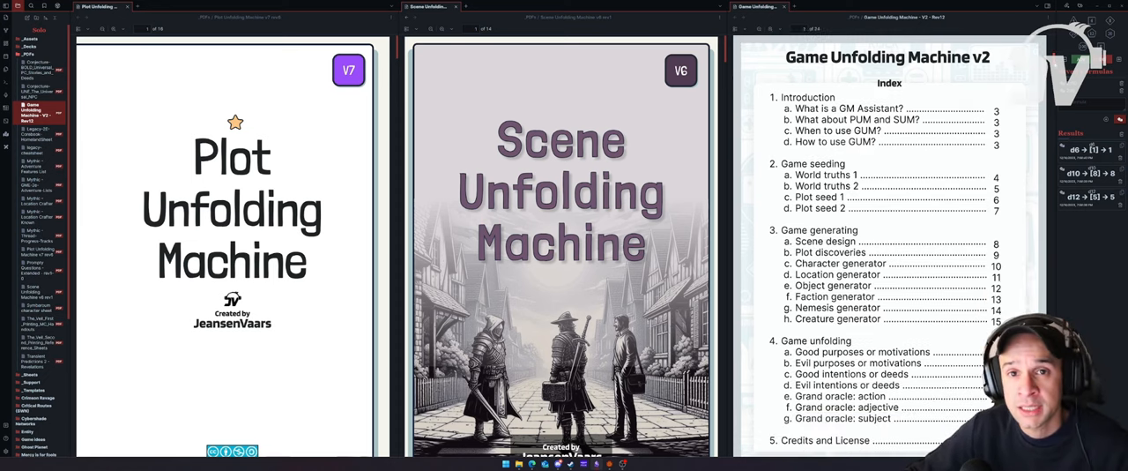
pyautogui.scroll(-3)
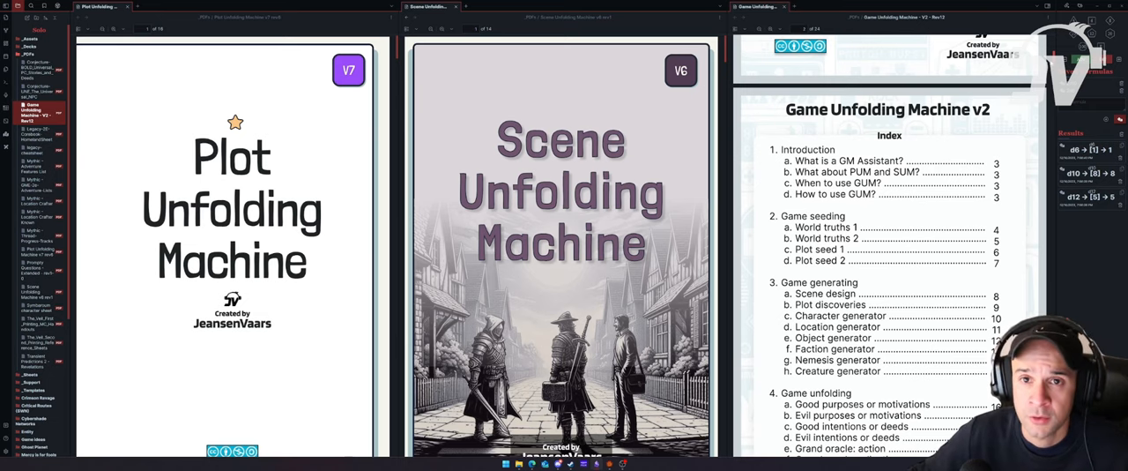
pyautogui.scroll(-3)
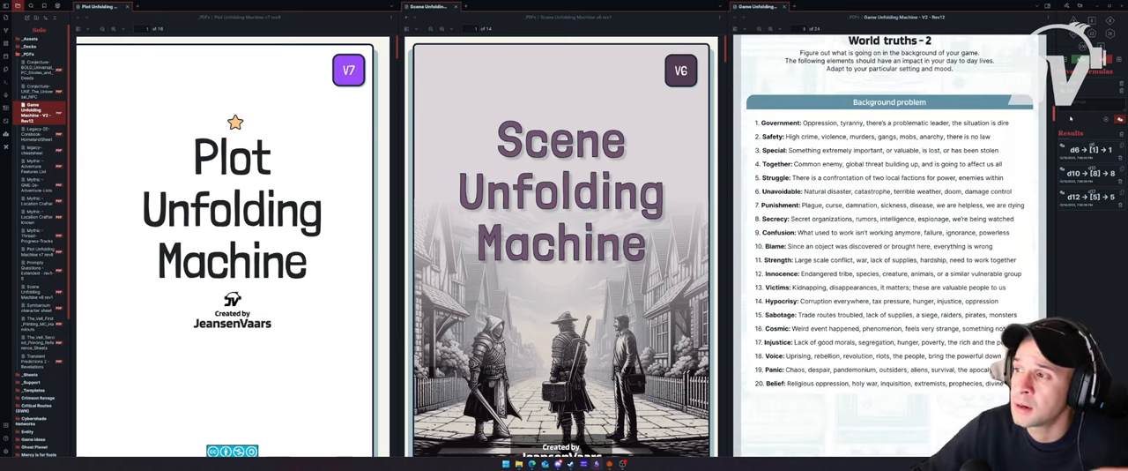
pyautogui.scroll(-3)
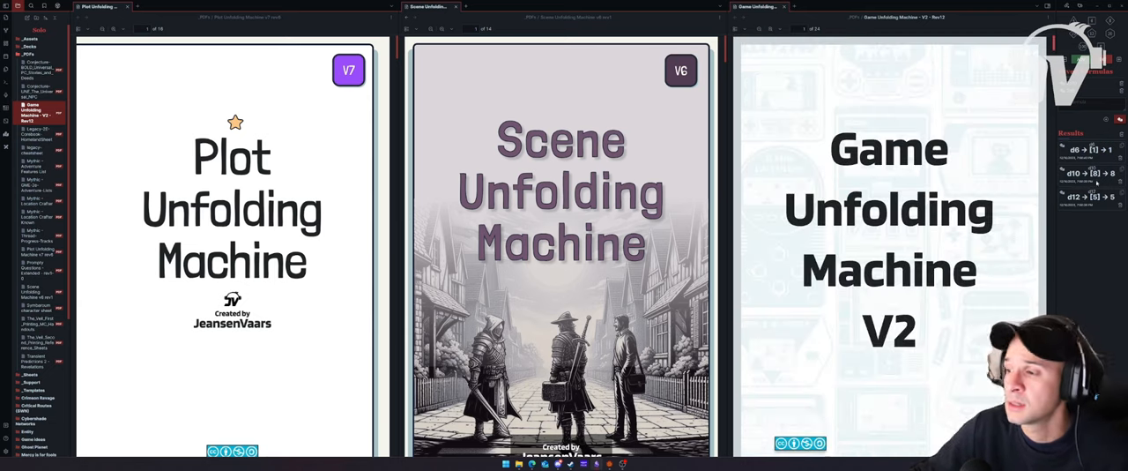
pyautogui.scroll(-3)
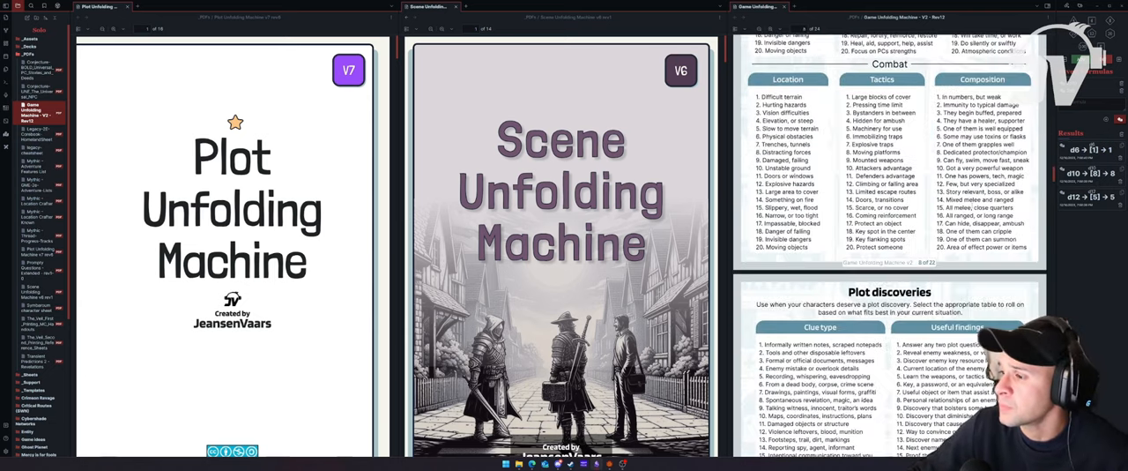
pyautogui.scroll(-3)
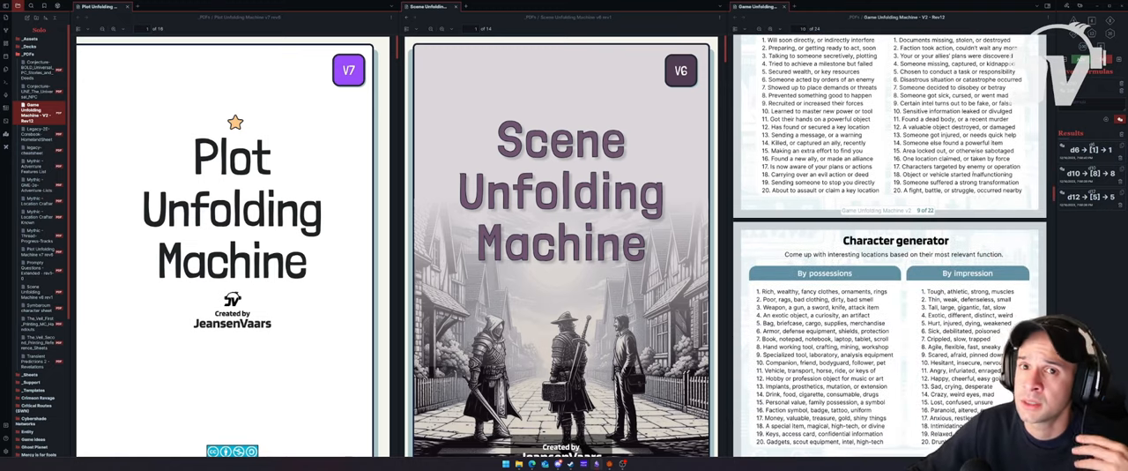
pyautogui.scroll(-3)
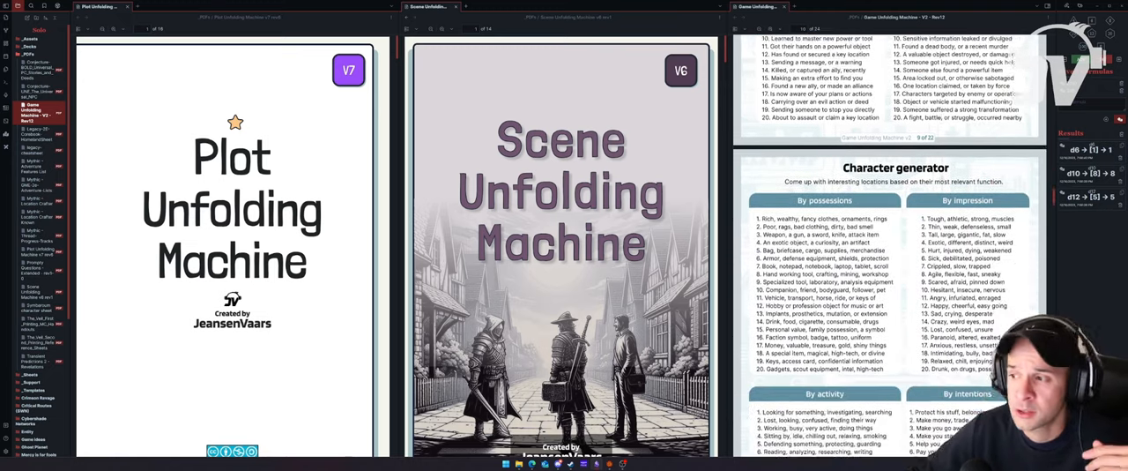
pyautogui.scroll(-3)
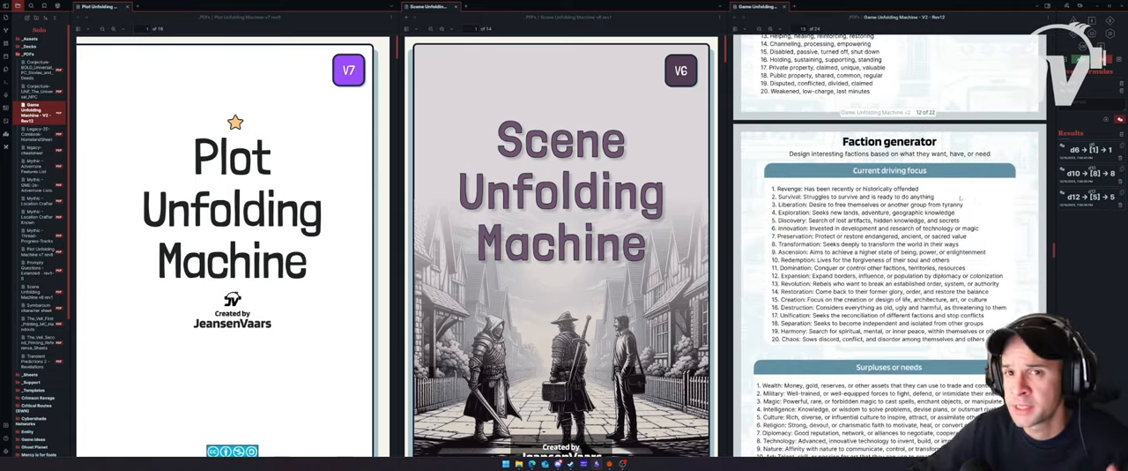
pyautogui.scroll(-3)
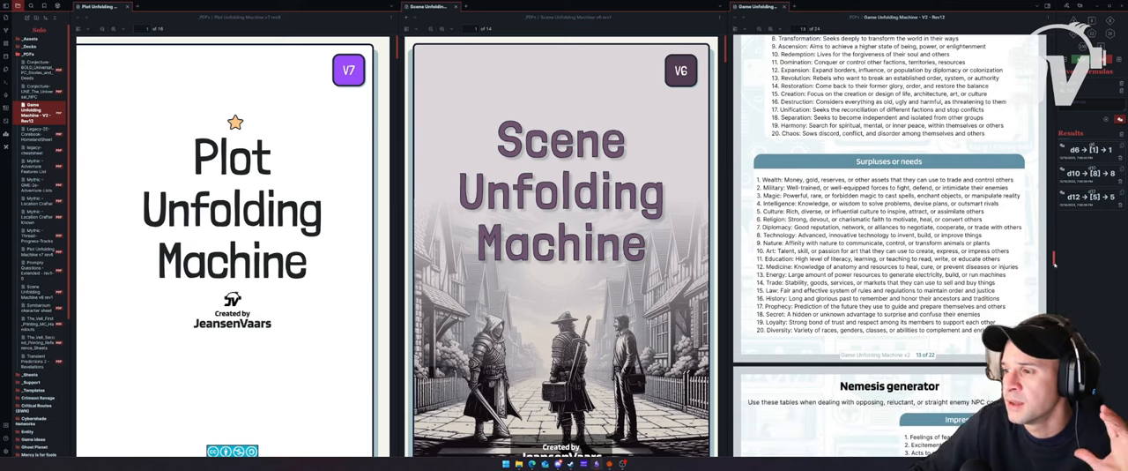
pyautogui.scroll(-3)
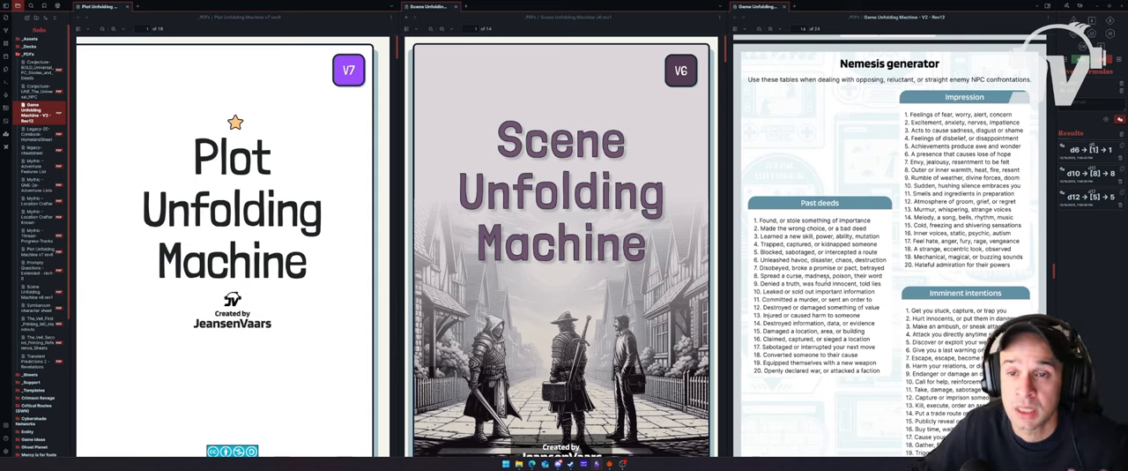
pyautogui.scroll(-3)
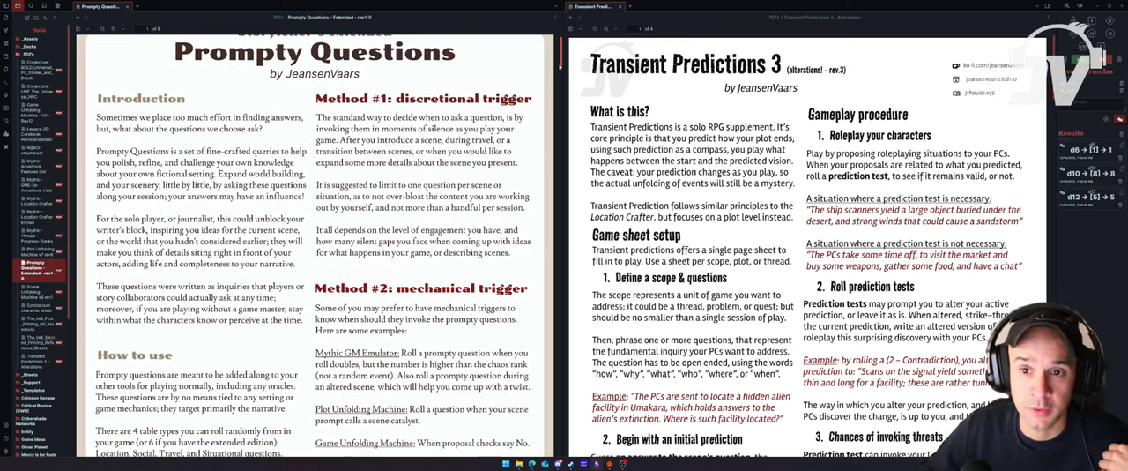
# - Scroll Prompty Questions from the World questions to the Location and Travel questions page
pyautogui.scroll(-3)
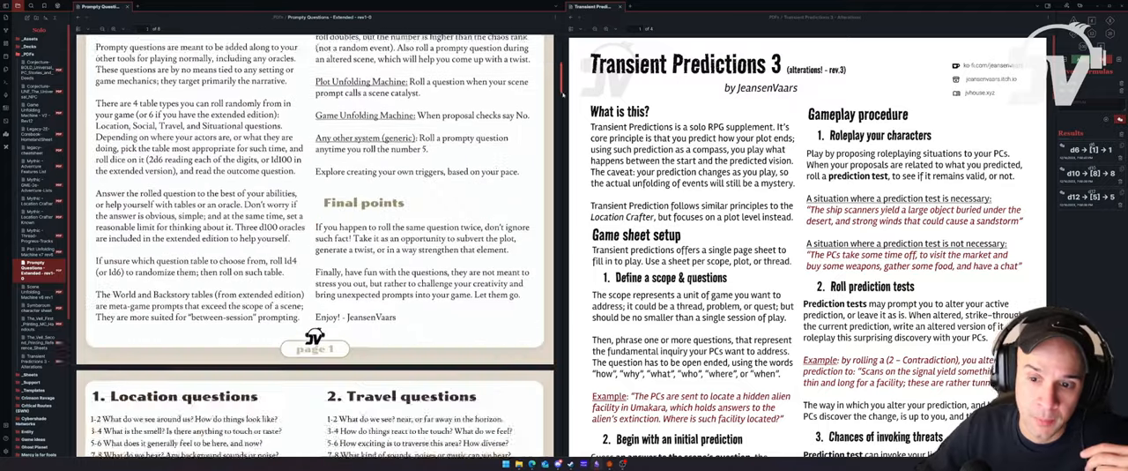
pyautogui.scroll(-3)
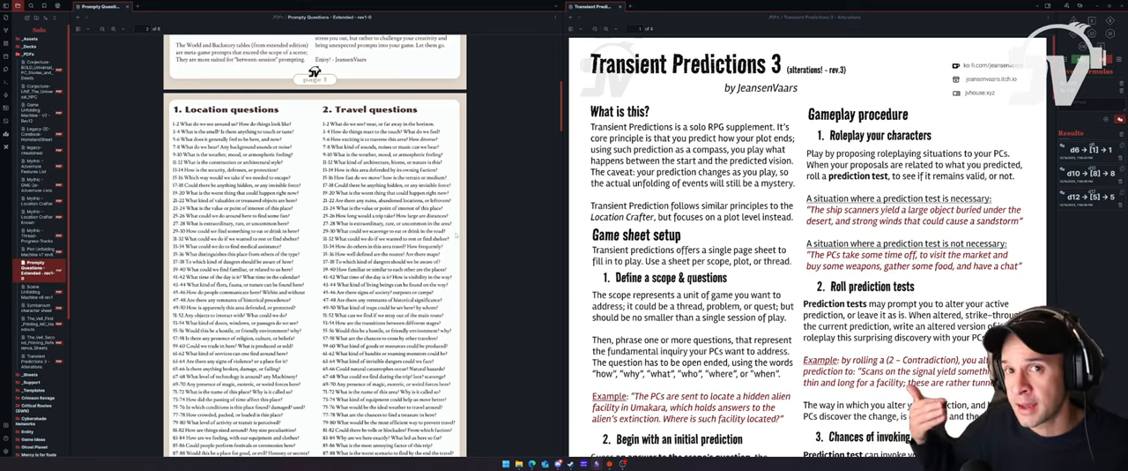
pyautogui.scroll(-3)
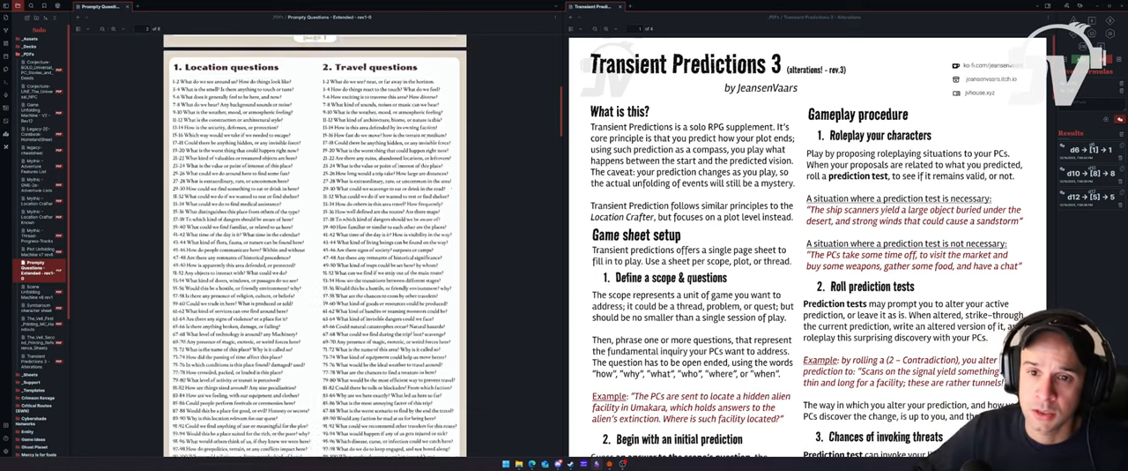
pyautogui.scroll(-3)
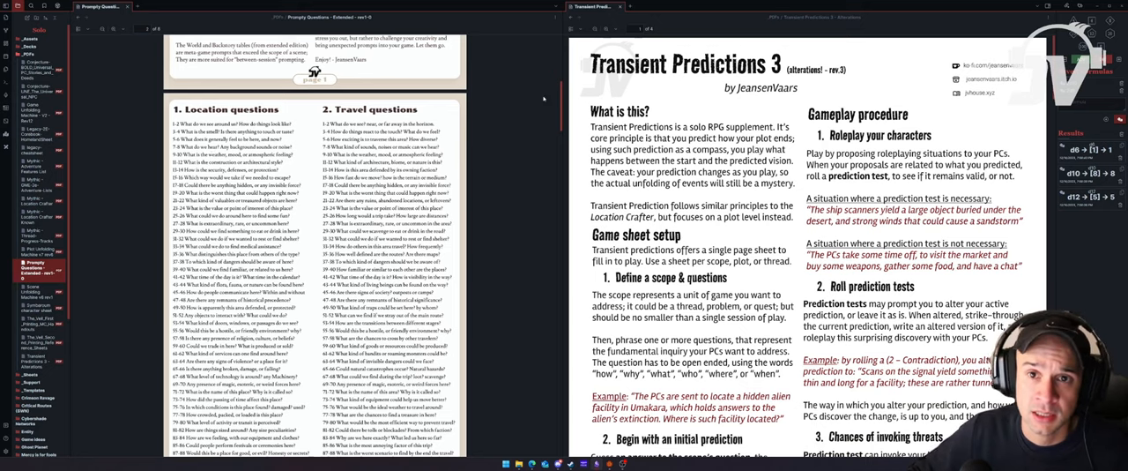
pyautogui.scroll(-3)
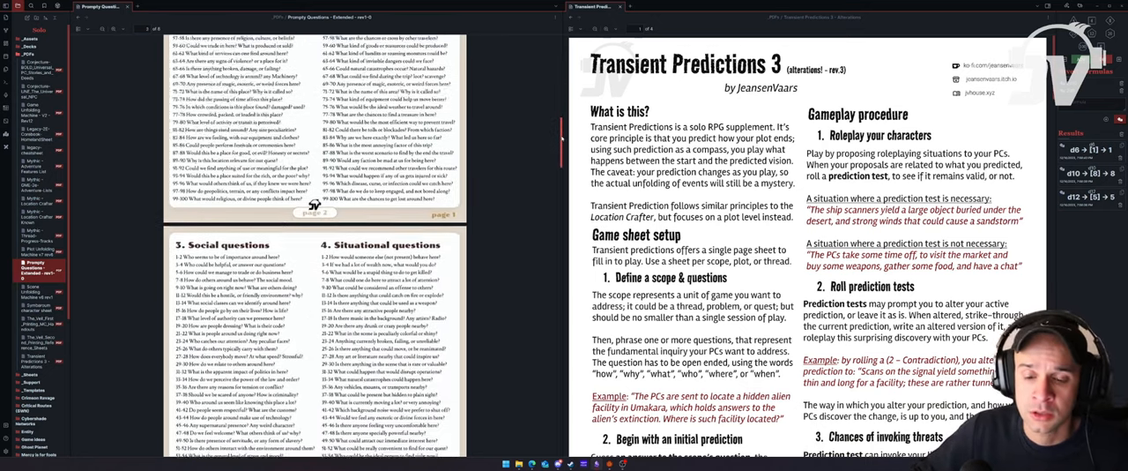
pyautogui.scroll(-3)
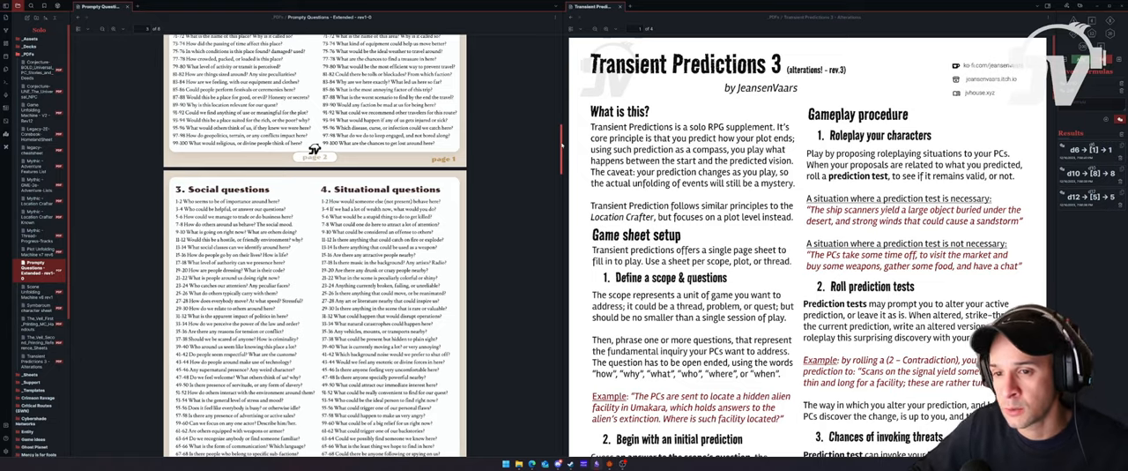
pyautogui.scroll(-3)
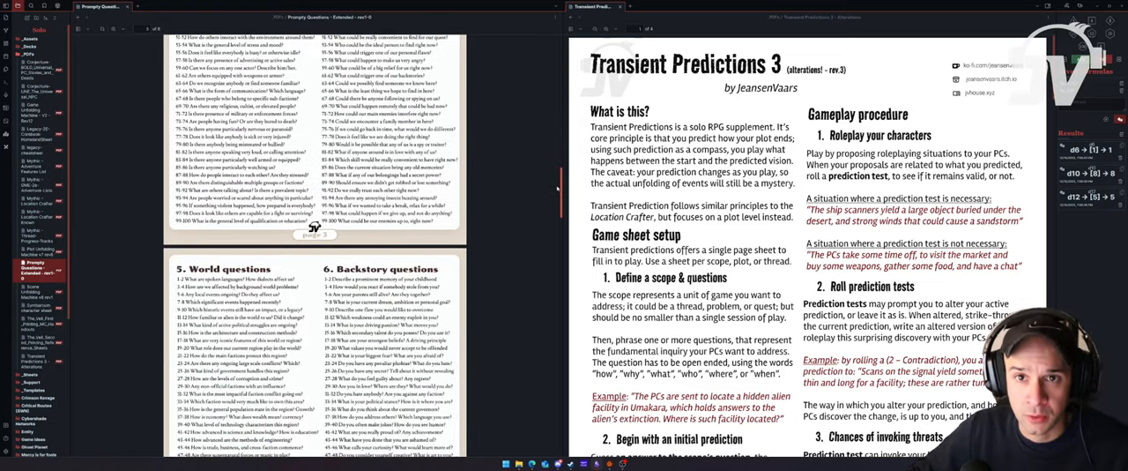
pyautogui.scroll(-3)
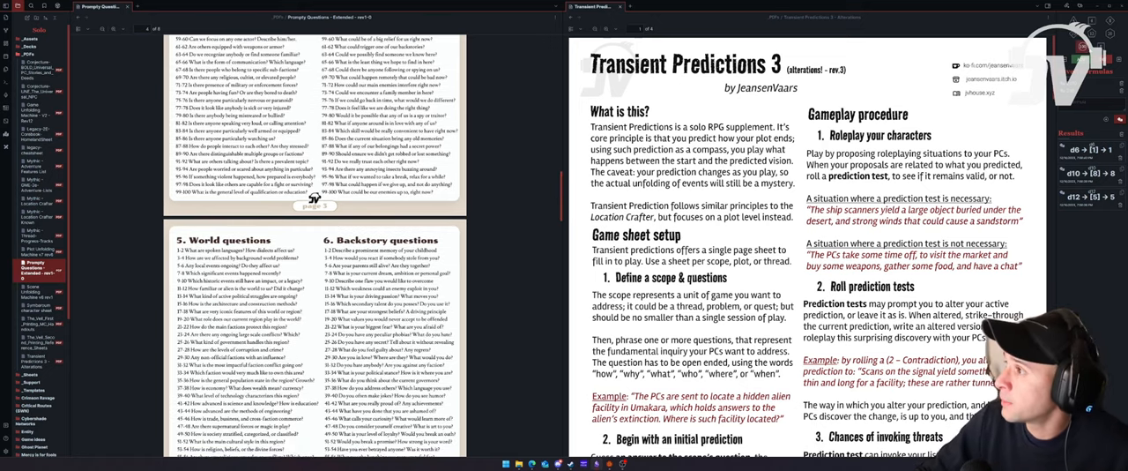
pyautogui.scroll(-3)
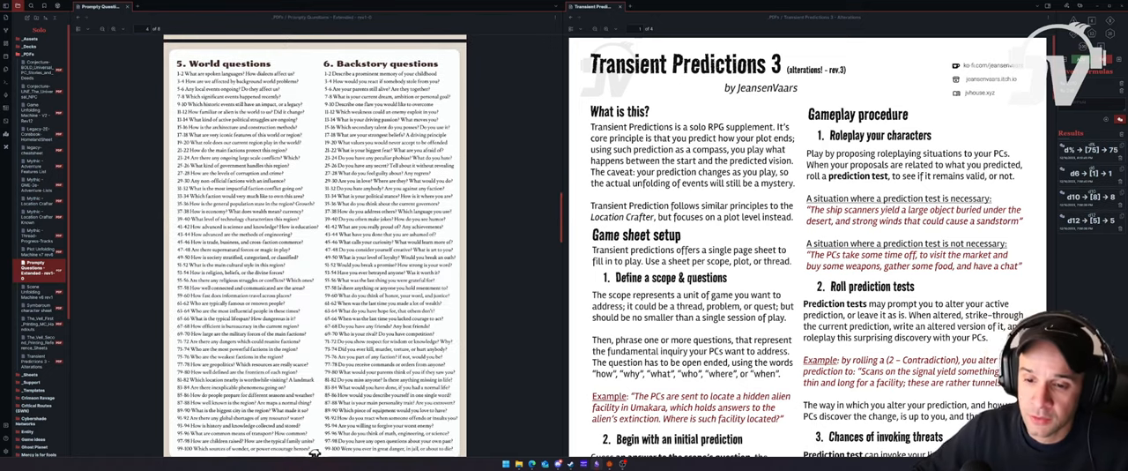
pyautogui.scroll(-3)
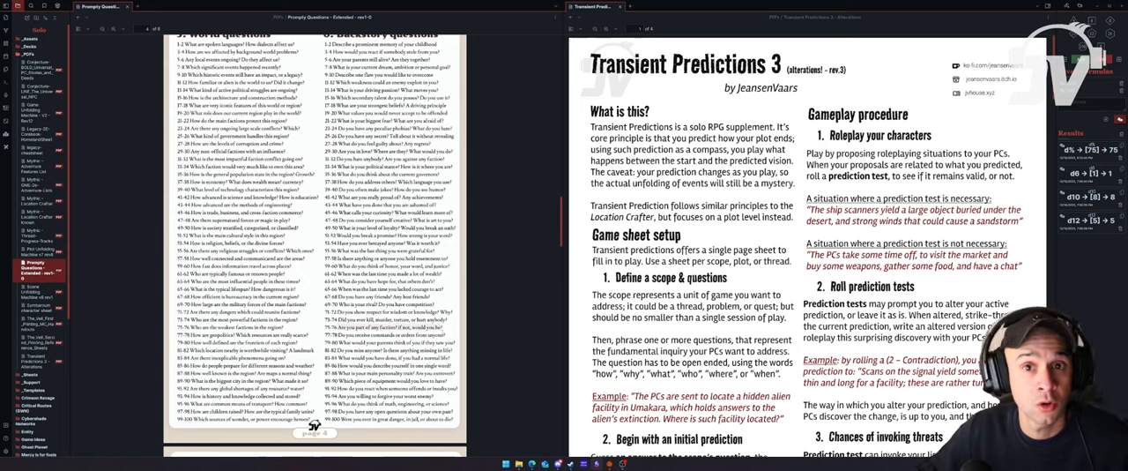
pyautogui.scroll(-3)
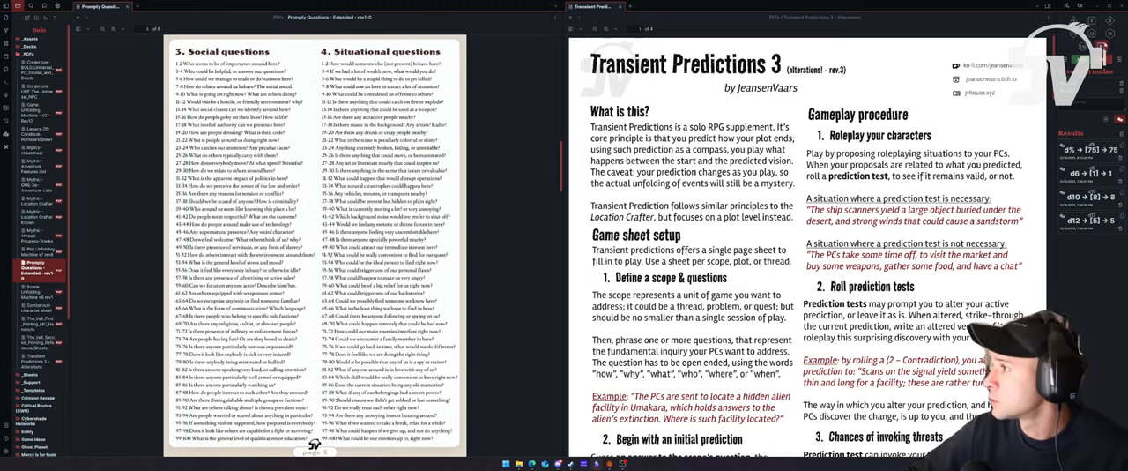
pyautogui.scroll(-3)
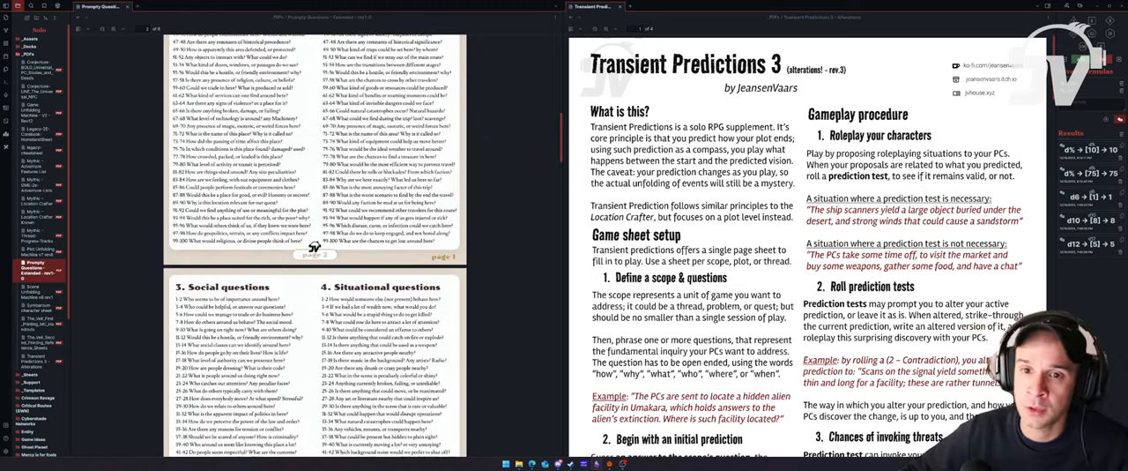
pyautogui.scroll(-3)
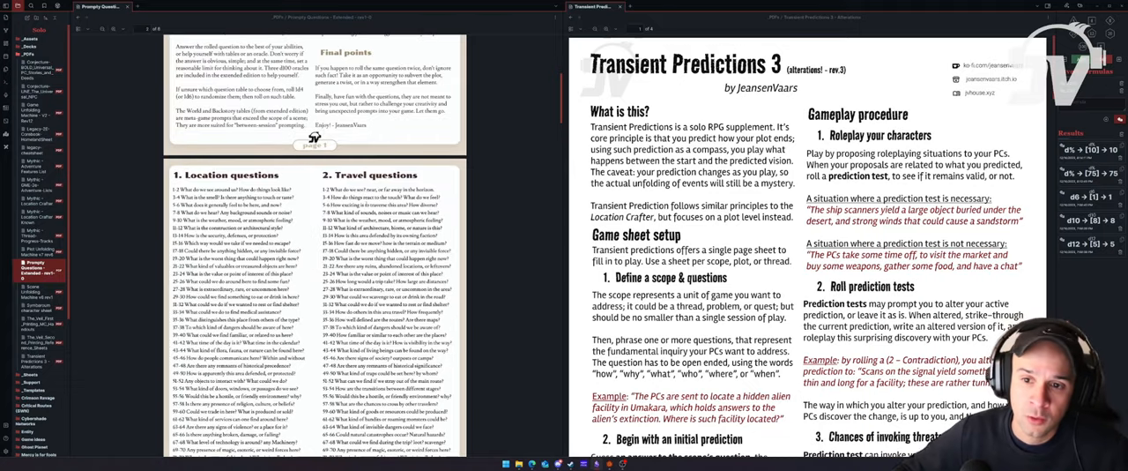
pyautogui.scroll(-3)
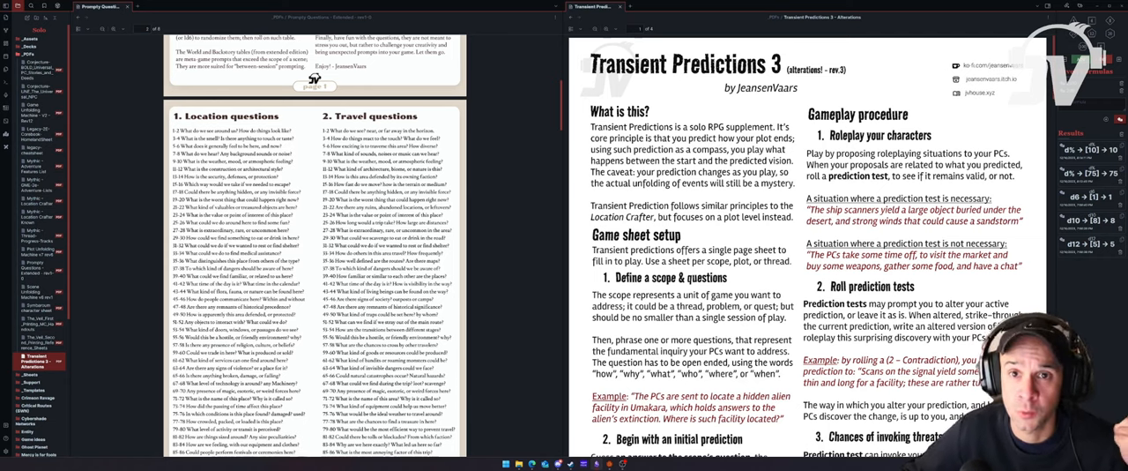
# - Scroll the Transient Predictions 3 PDF past the example page to the blank play sheet
pyautogui.scroll(-3)
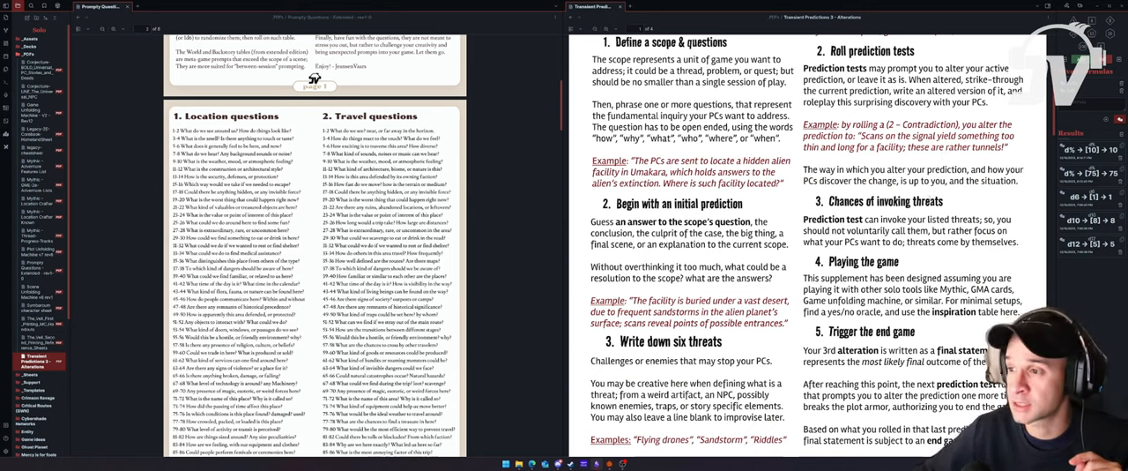
pyautogui.scroll(-3)
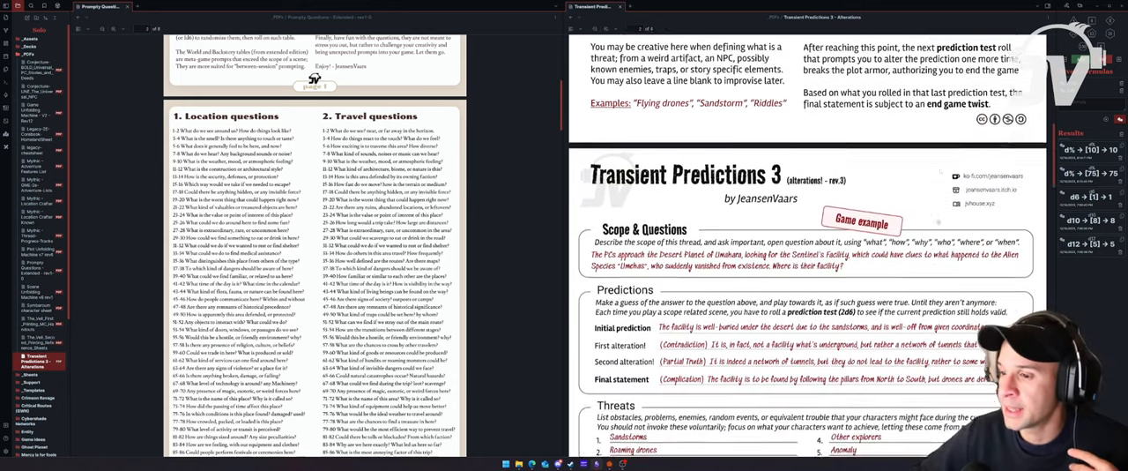
pyautogui.scroll(-3)
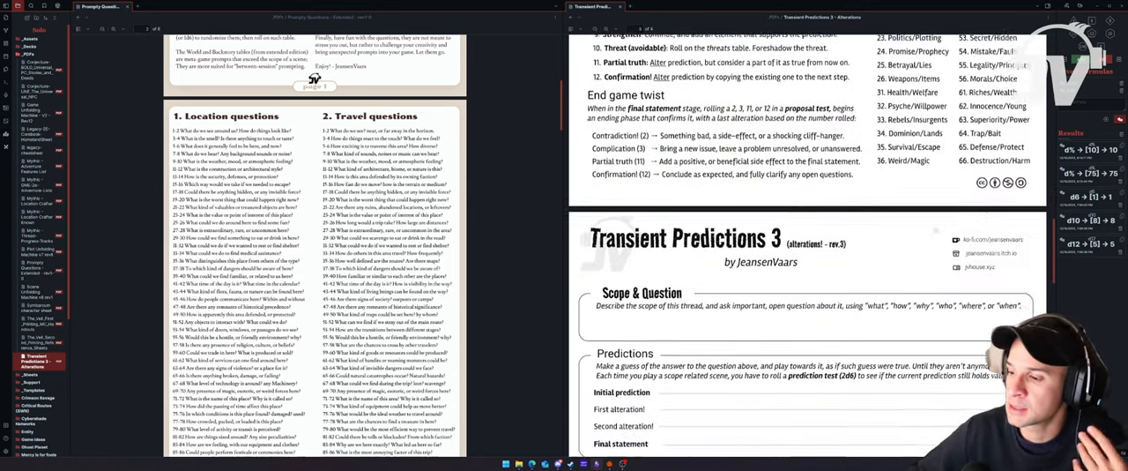
pyautogui.scroll(-3)
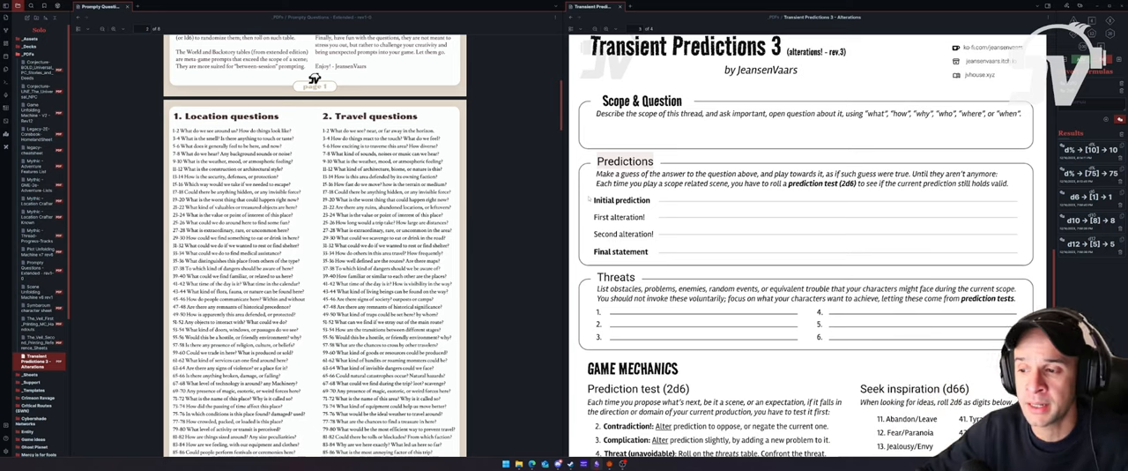
# - Scroll down to the Game Mechanics section: prediction test, inspiration table and end game twist
pyautogui.scroll(-3)
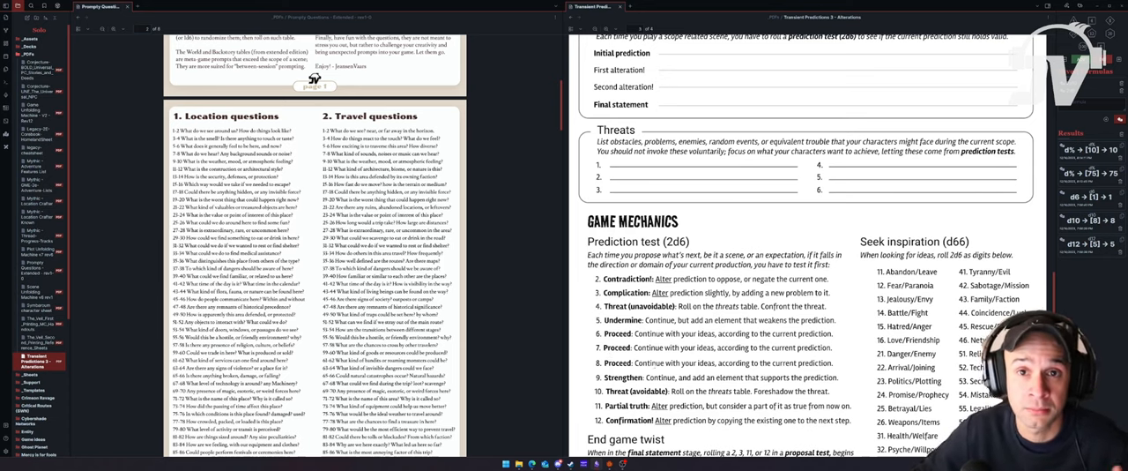
pyautogui.scroll(-3)
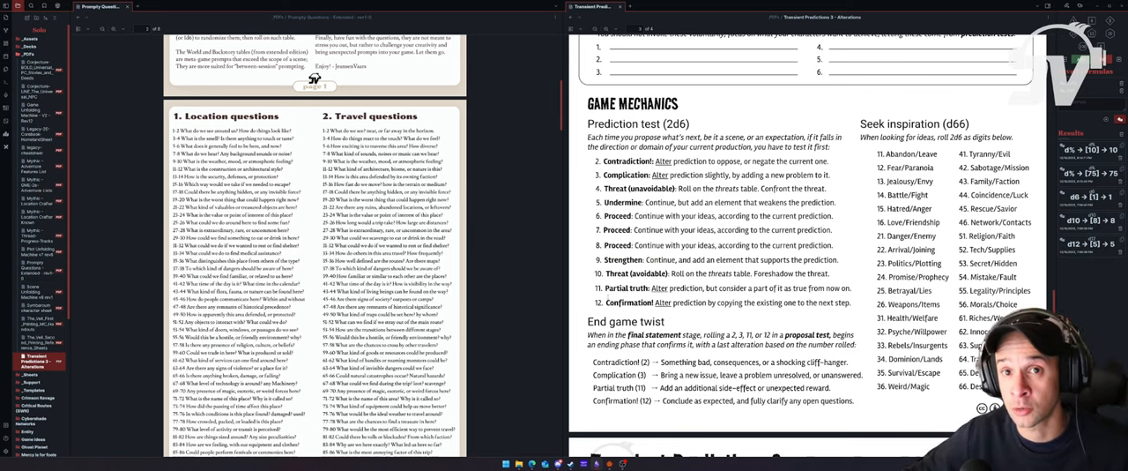
pyautogui.scroll(-3)
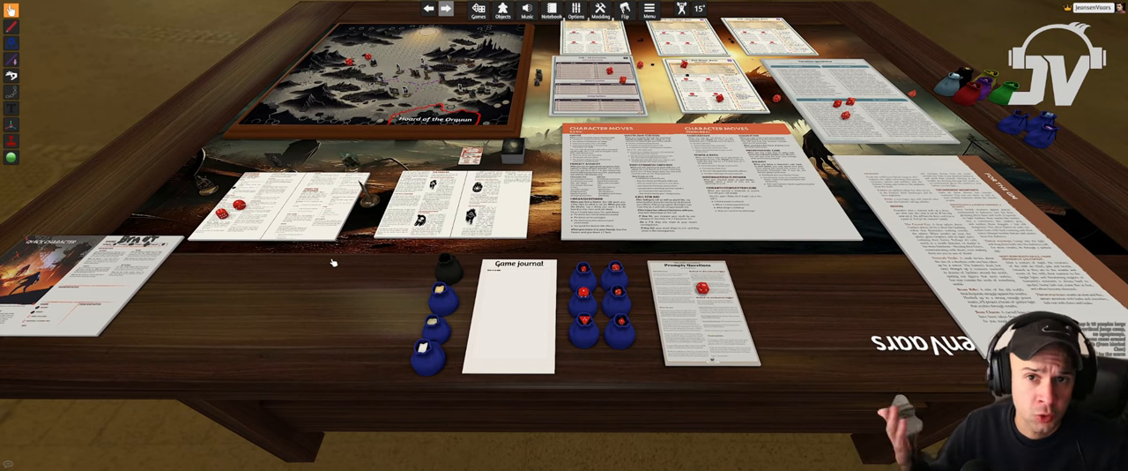
# - Check the Notebook's Rules tab, then open the saved Infinity miniatures in Objects
pyautogui.click(551, 9)
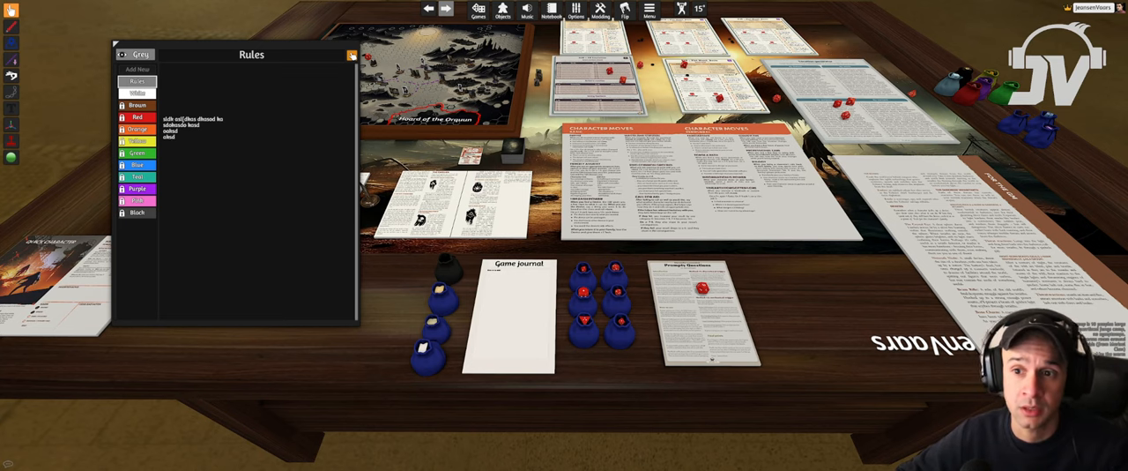
pyautogui.moveTo(347, 113)
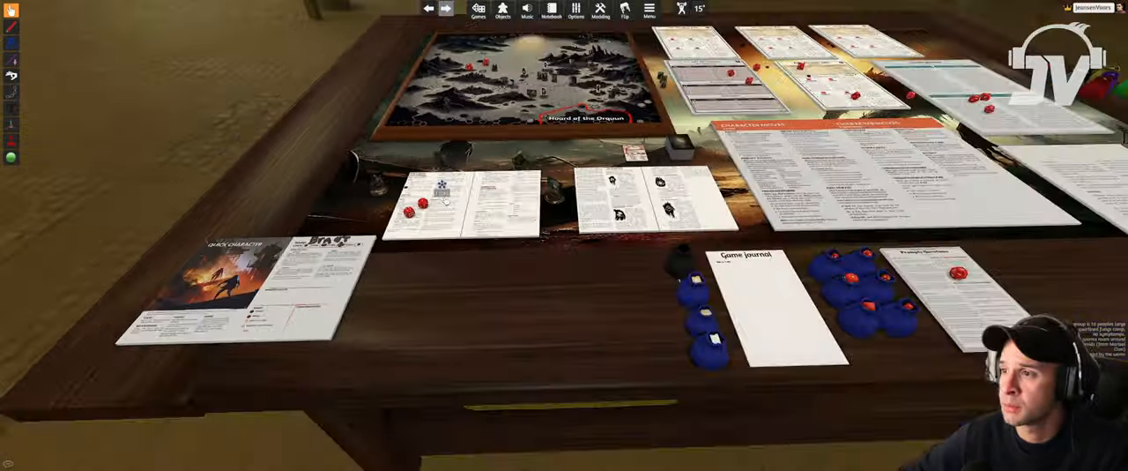
pyautogui.click(502, 9)
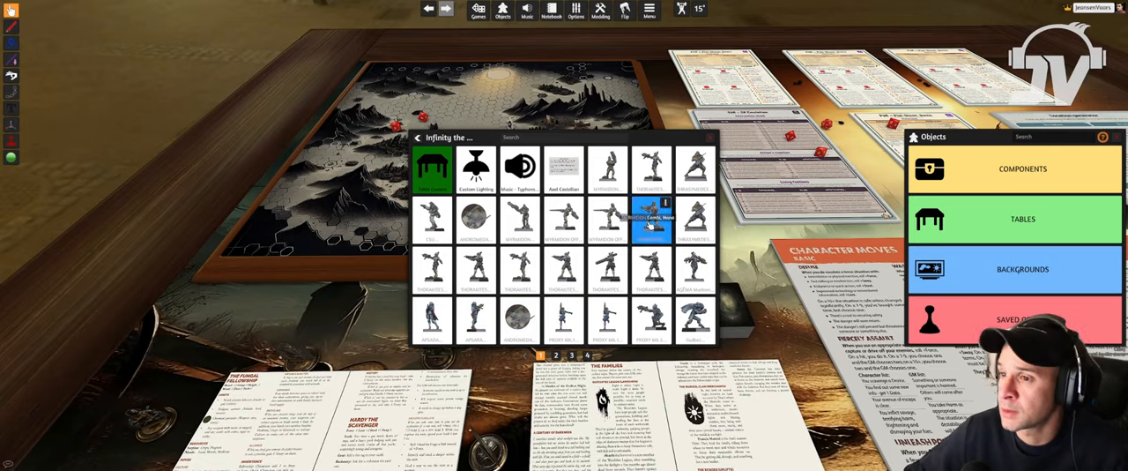